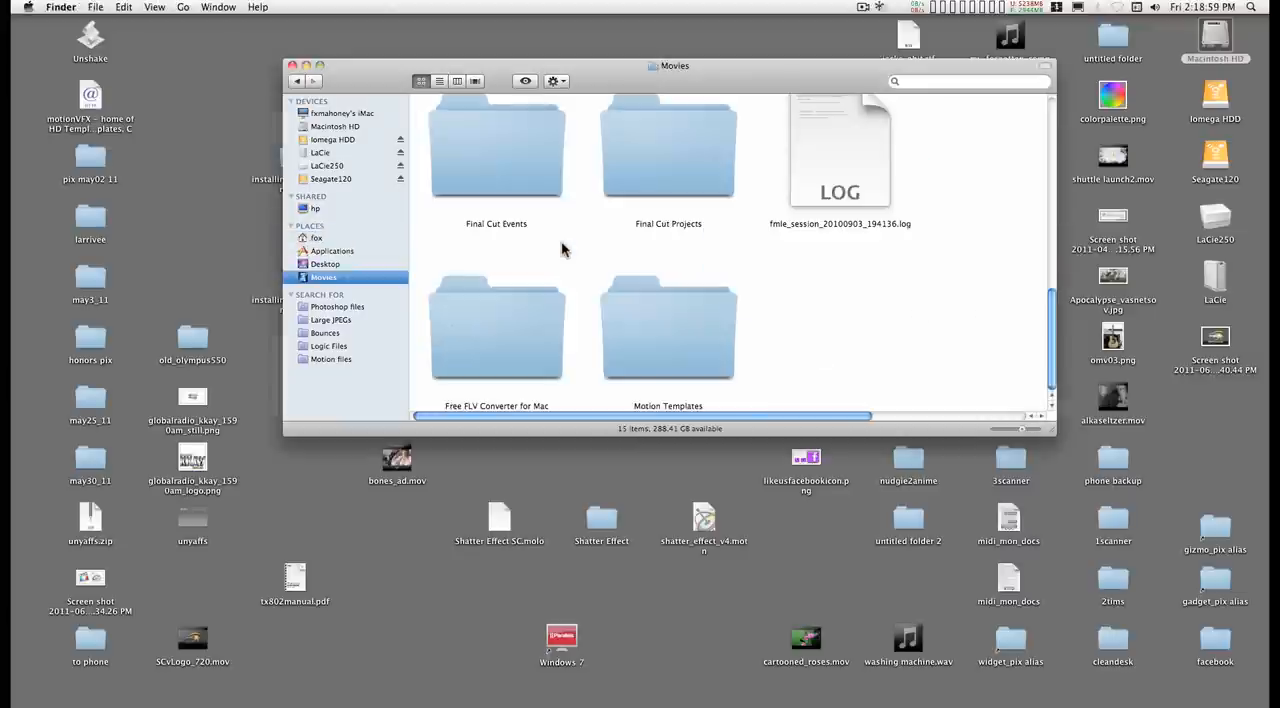
{"action": "mouse_move", "coordinate": [698, 344]}
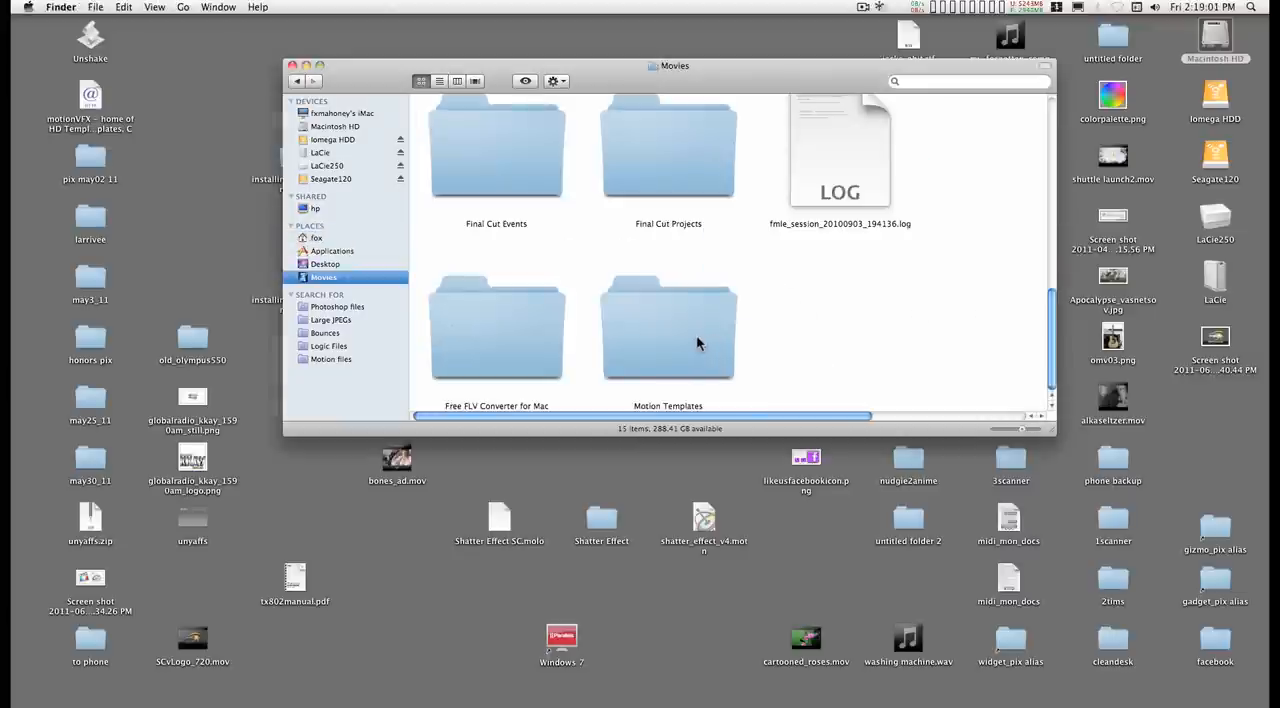
Navigate from Movies into Motion Templates and then the Generators folder holding SC_Generator
{"action": "double_click", "coordinate": [668, 330]}
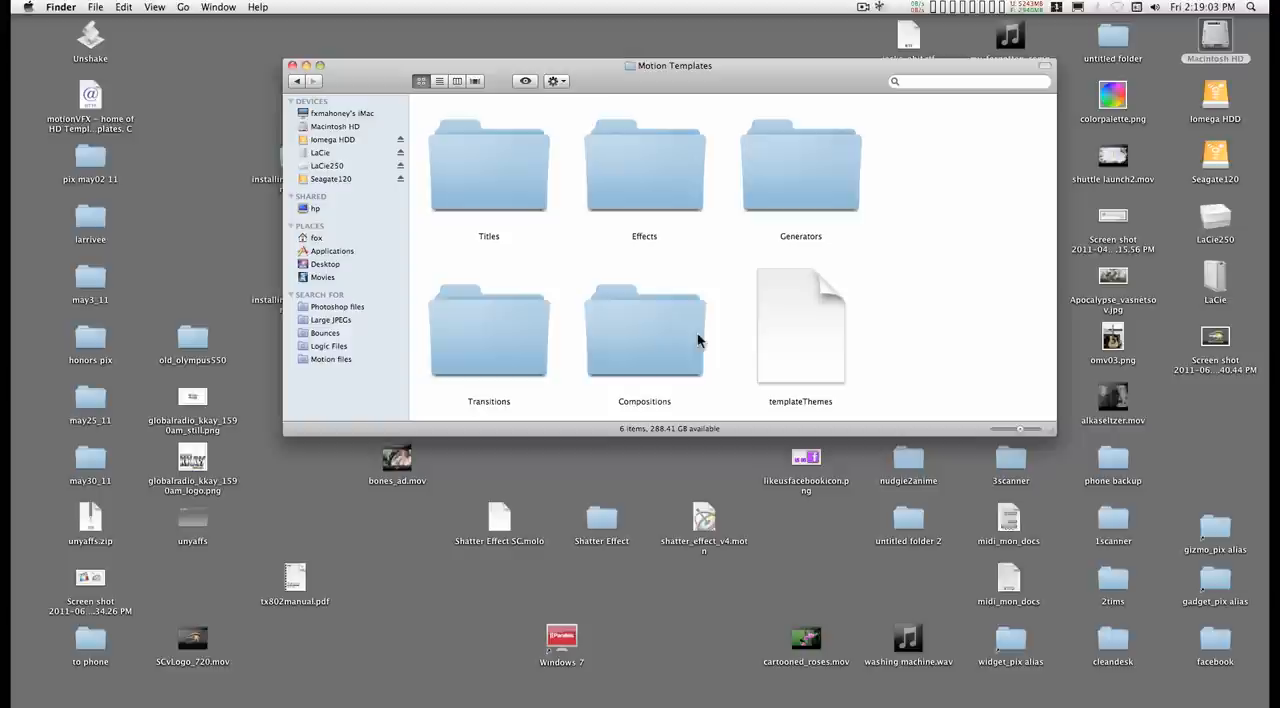
{"action": "double_click", "coordinate": [800, 164]}
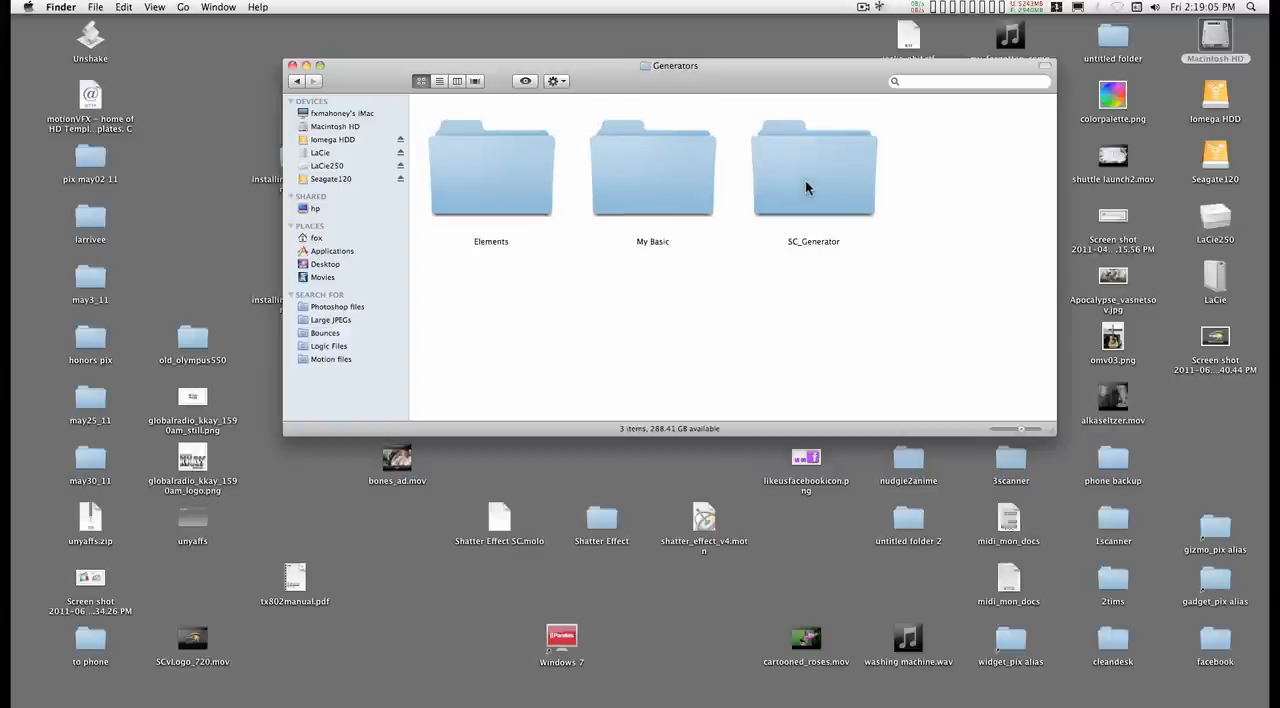
{"action": "mouse_move", "coordinate": [810, 258]}
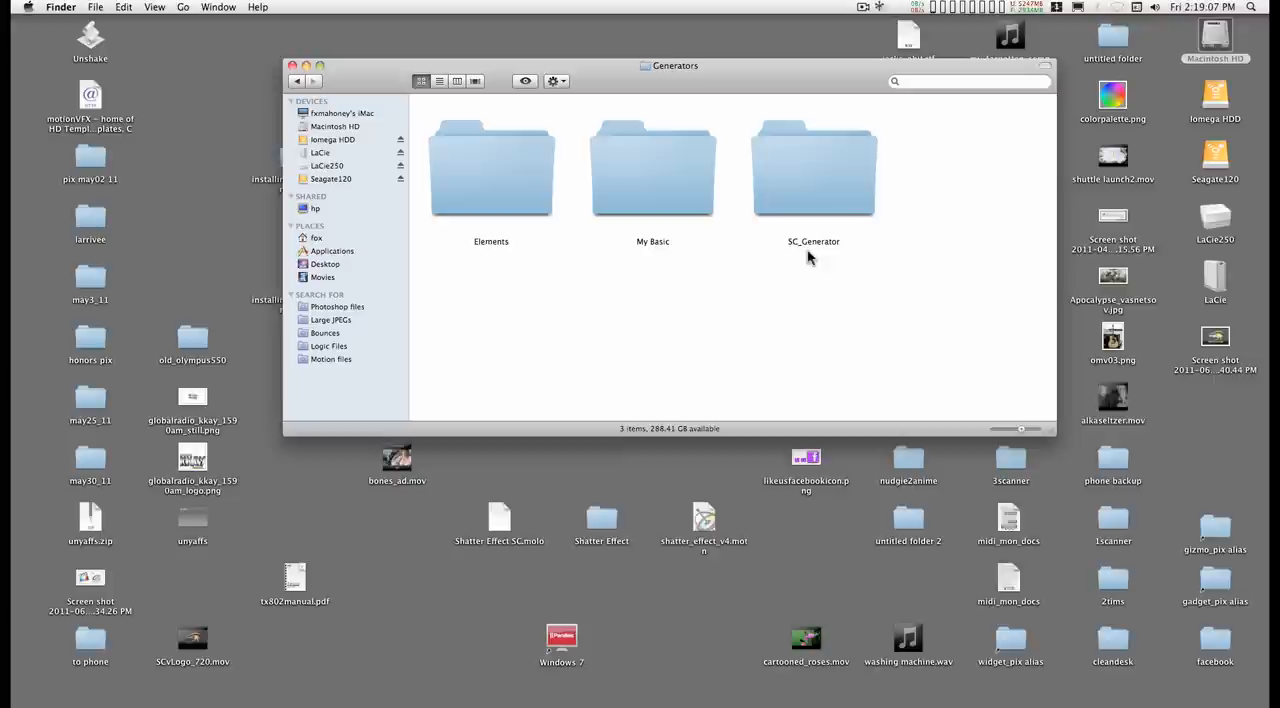
{"action": "mouse_move", "coordinate": [824, 252]}
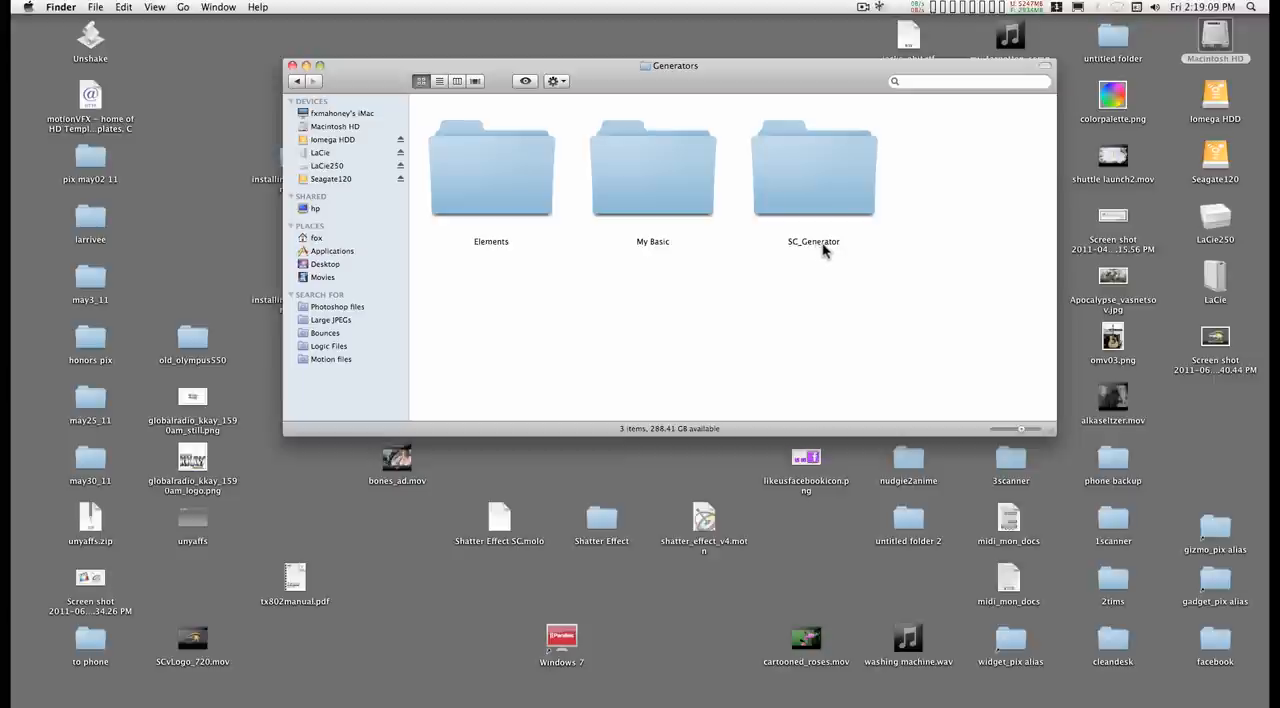
{"action": "mouse_move", "coordinate": [826, 252]}
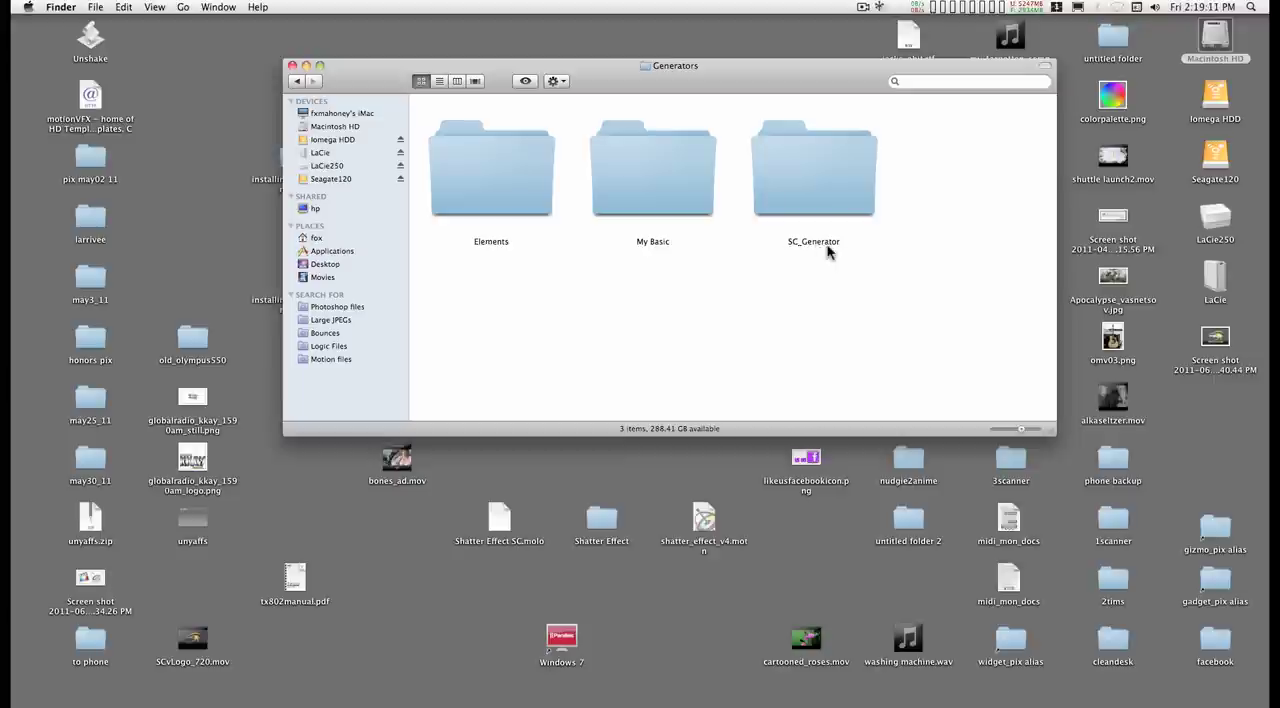
{"action": "mouse_move", "coordinate": [828, 252]}
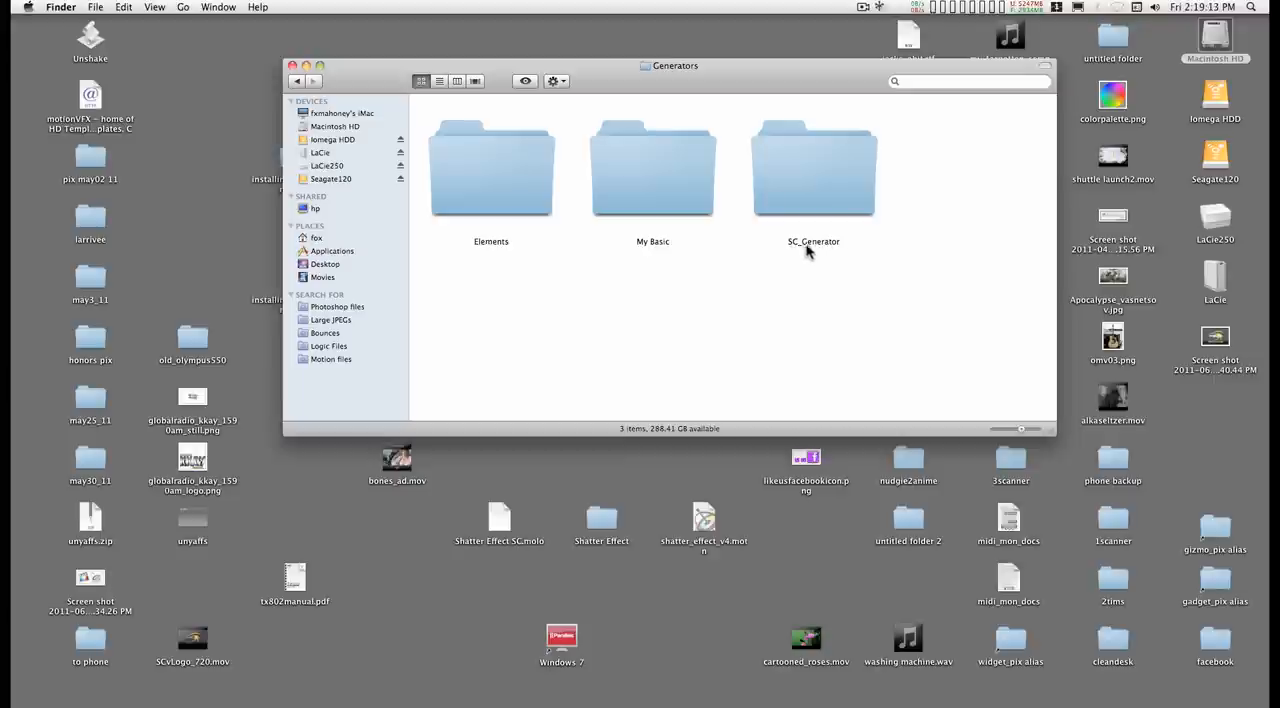
{"action": "mouse_move", "coordinate": [808, 282]}
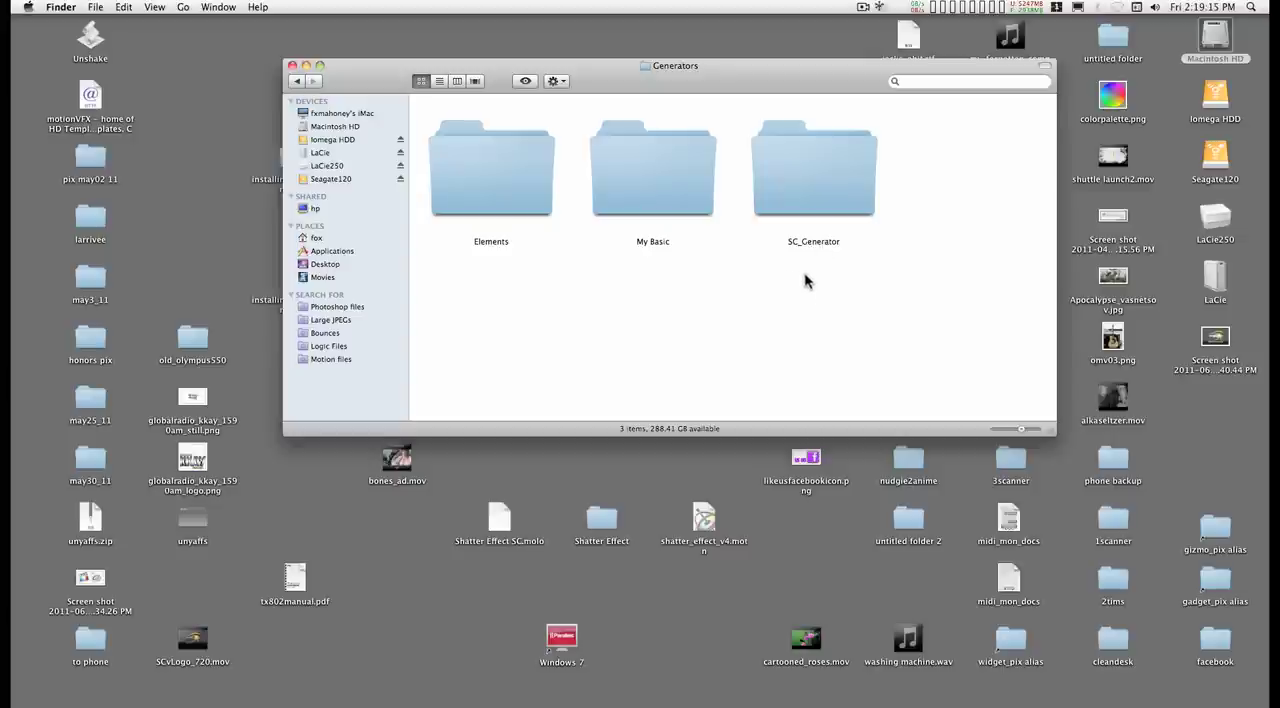
{"action": "mouse_move", "coordinate": [804, 184]}
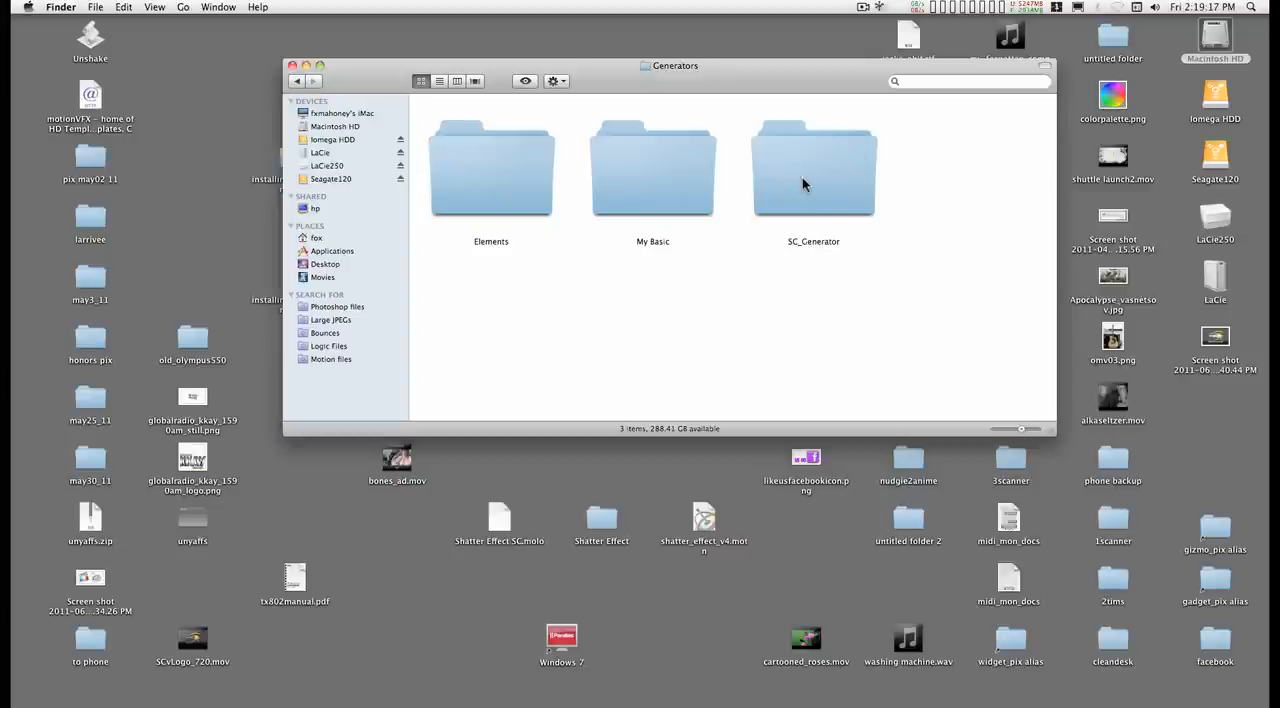
{"action": "double_click", "coordinate": [812, 168]}
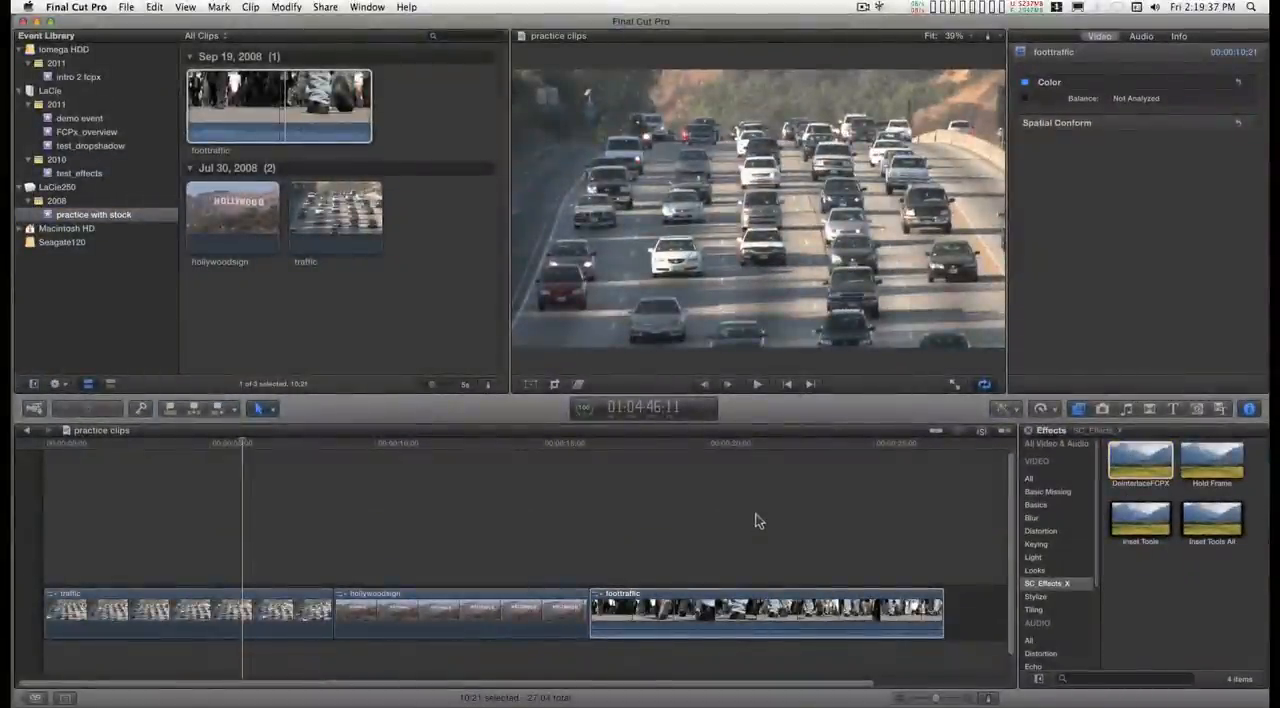
{"action": "mouse_move", "coordinate": [836, 510]}
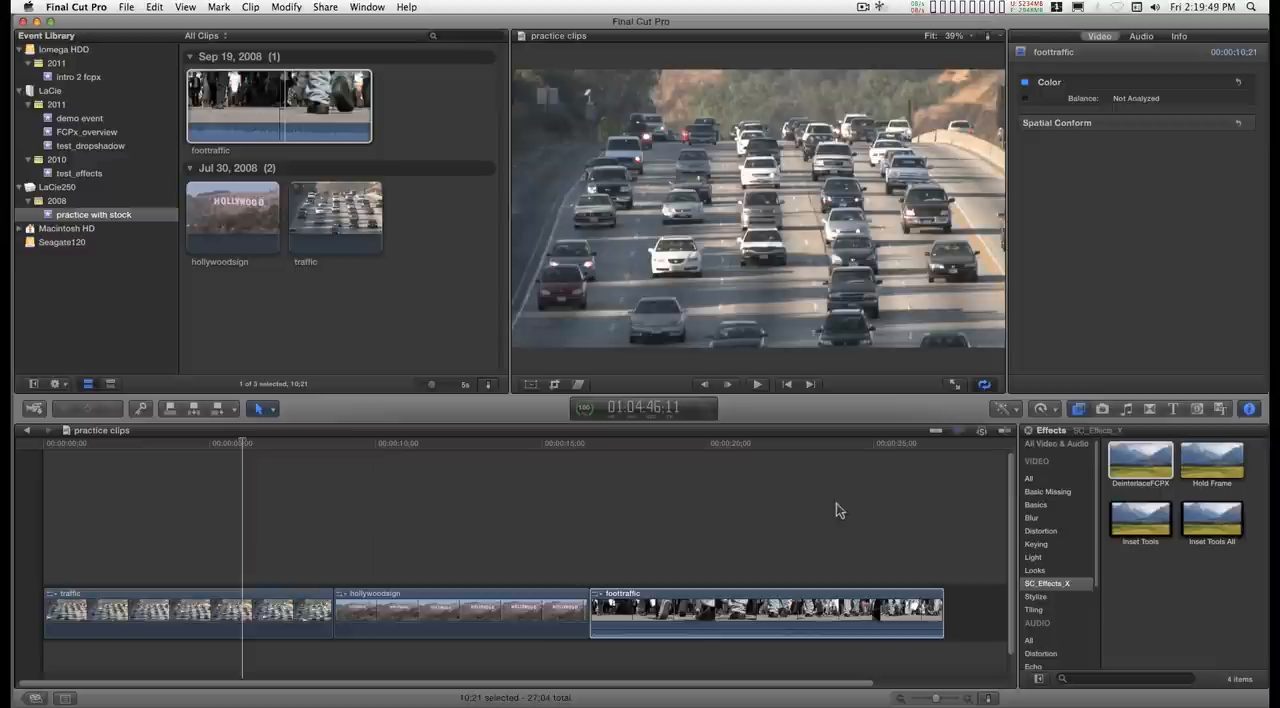
Show the SC_Generator category in the generators browser and select the Video Slate generator
{"action": "left_click", "coordinate": [1196, 408]}
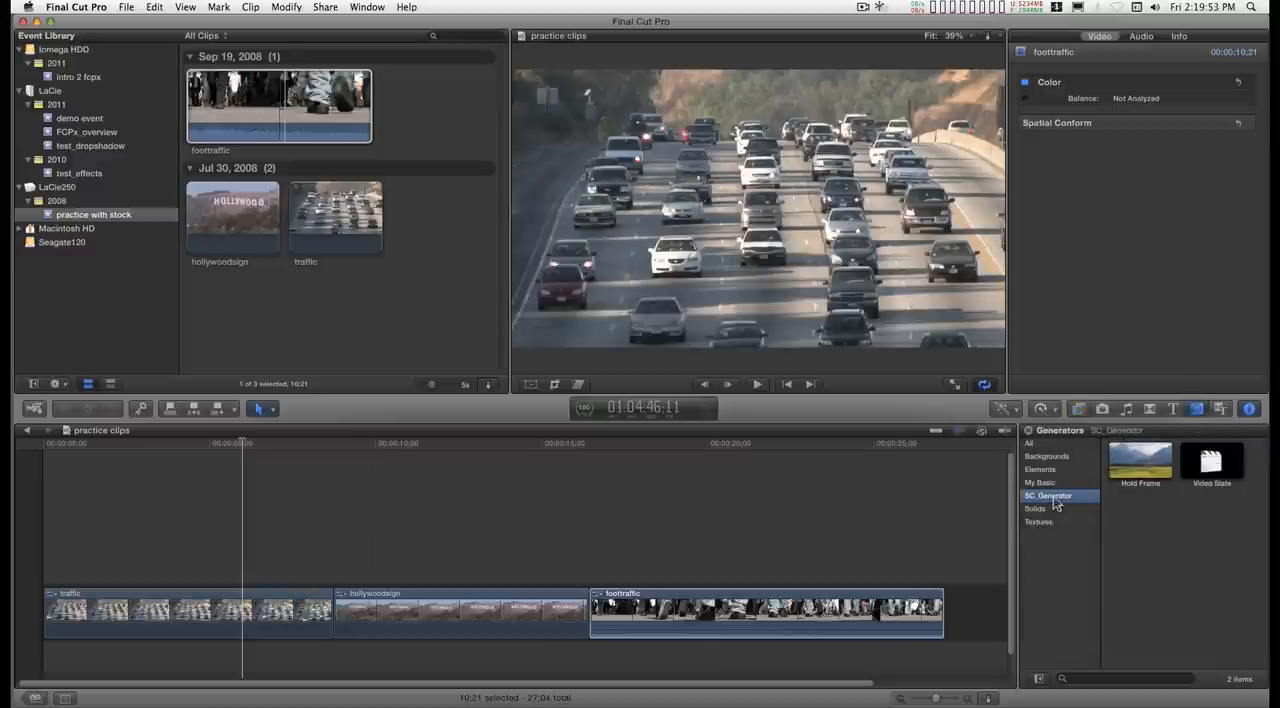
{"action": "left_click", "coordinate": [1212, 460]}
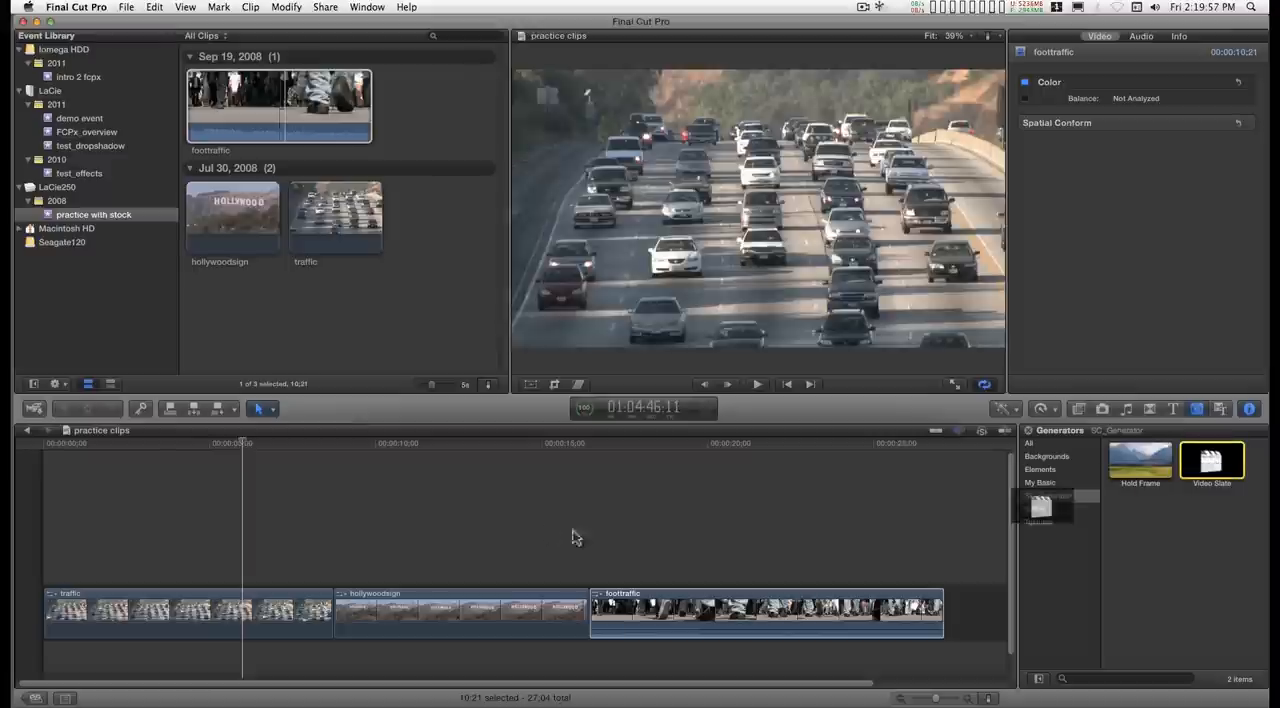
Connect the Video Slate above the hollywoodsign clip at the timeline start and skim through it
{"action": "left_click_drag", "start_coordinate": [1212, 460], "coordinate": [396, 548]}
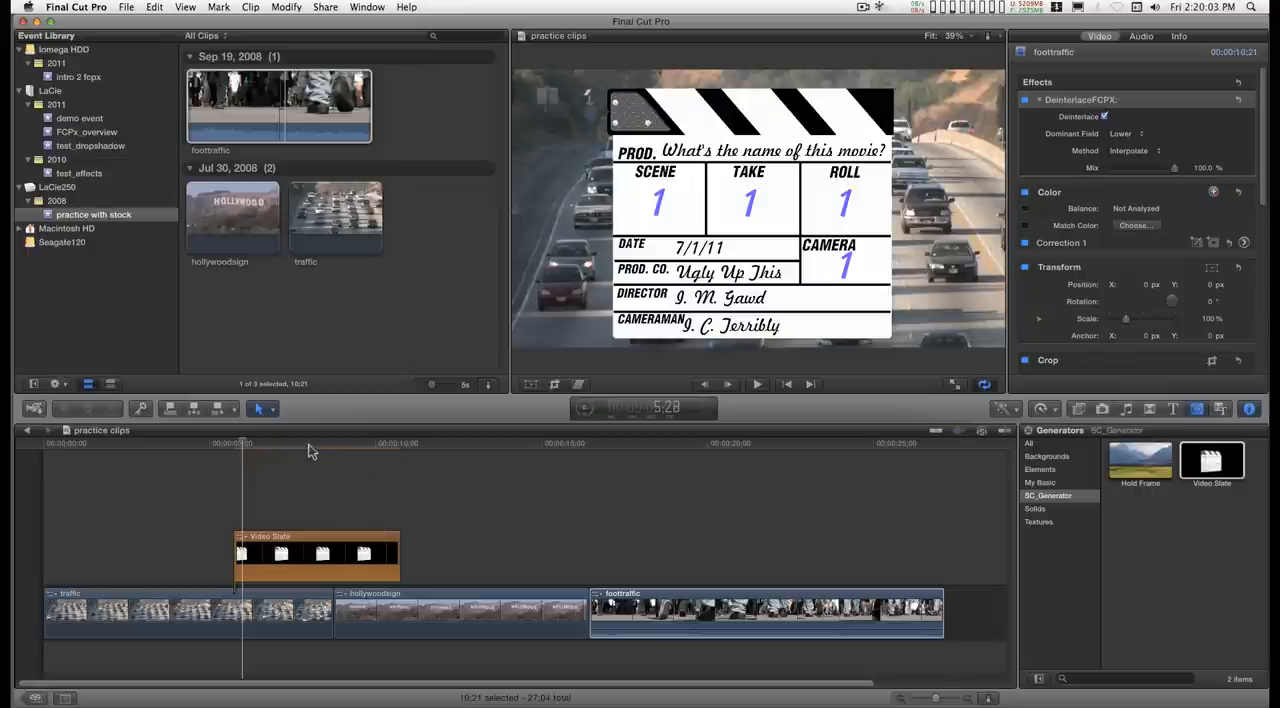
{"action": "left_click", "coordinate": [338, 444]}
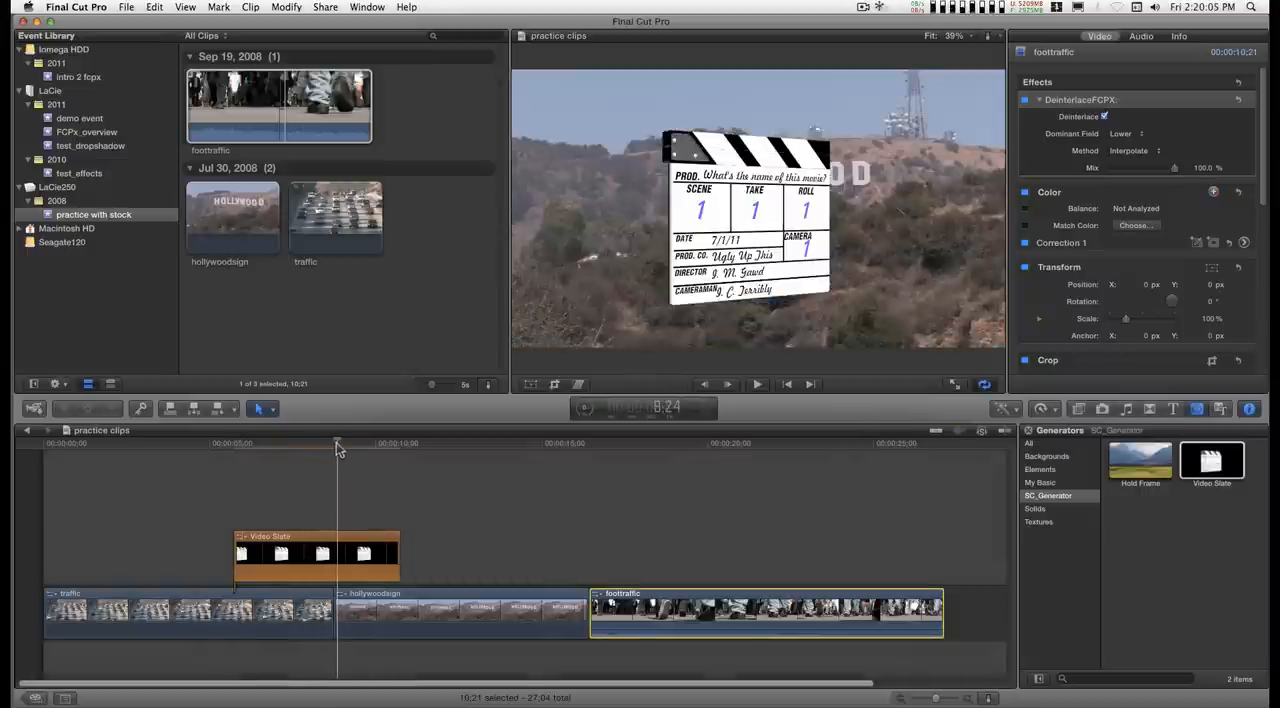
{"action": "left_click_drag", "start_coordinate": [336, 444], "coordinate": [336, 444]}
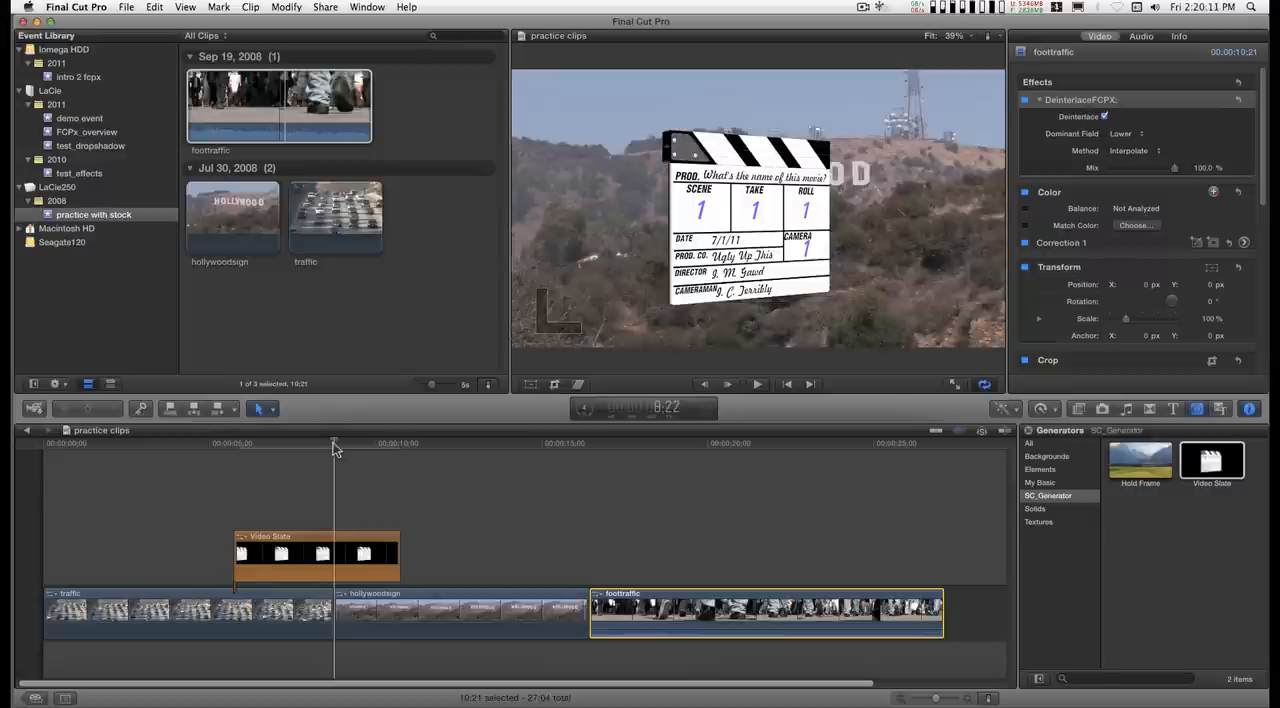
{"action": "mouse_move", "coordinate": [376, 532]}
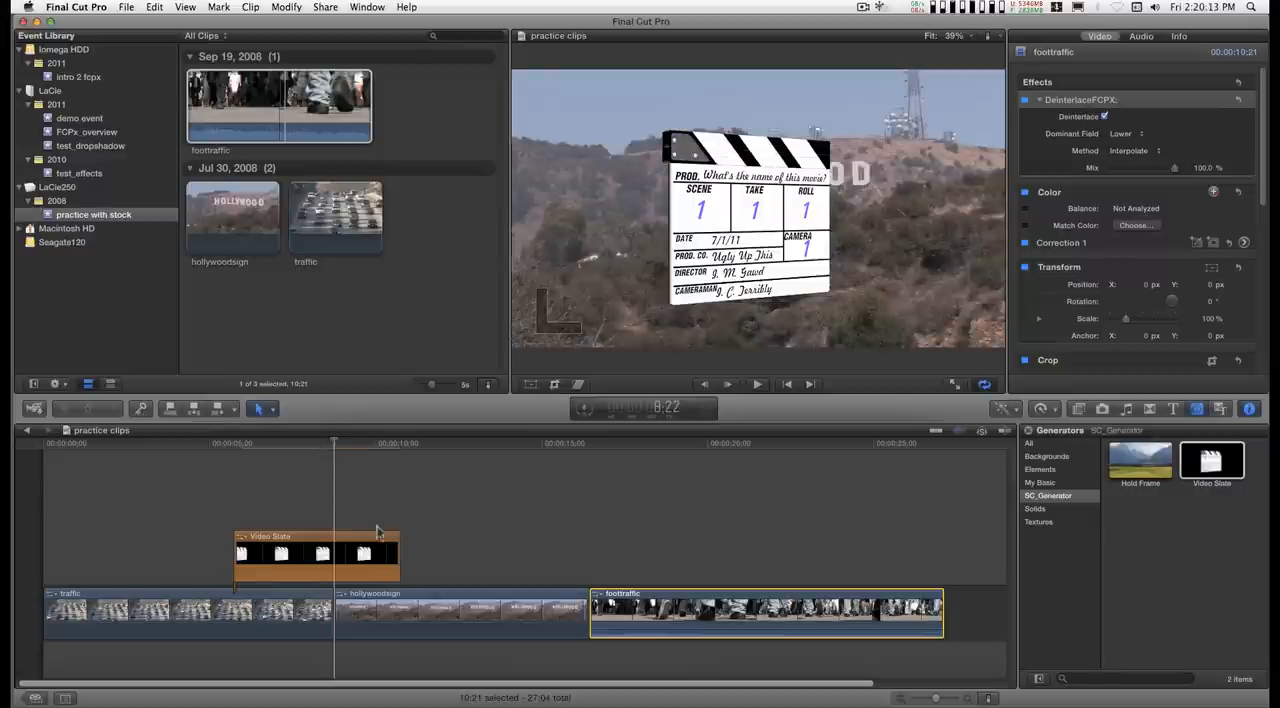
{"action": "mouse_move", "coordinate": [360, 548]}
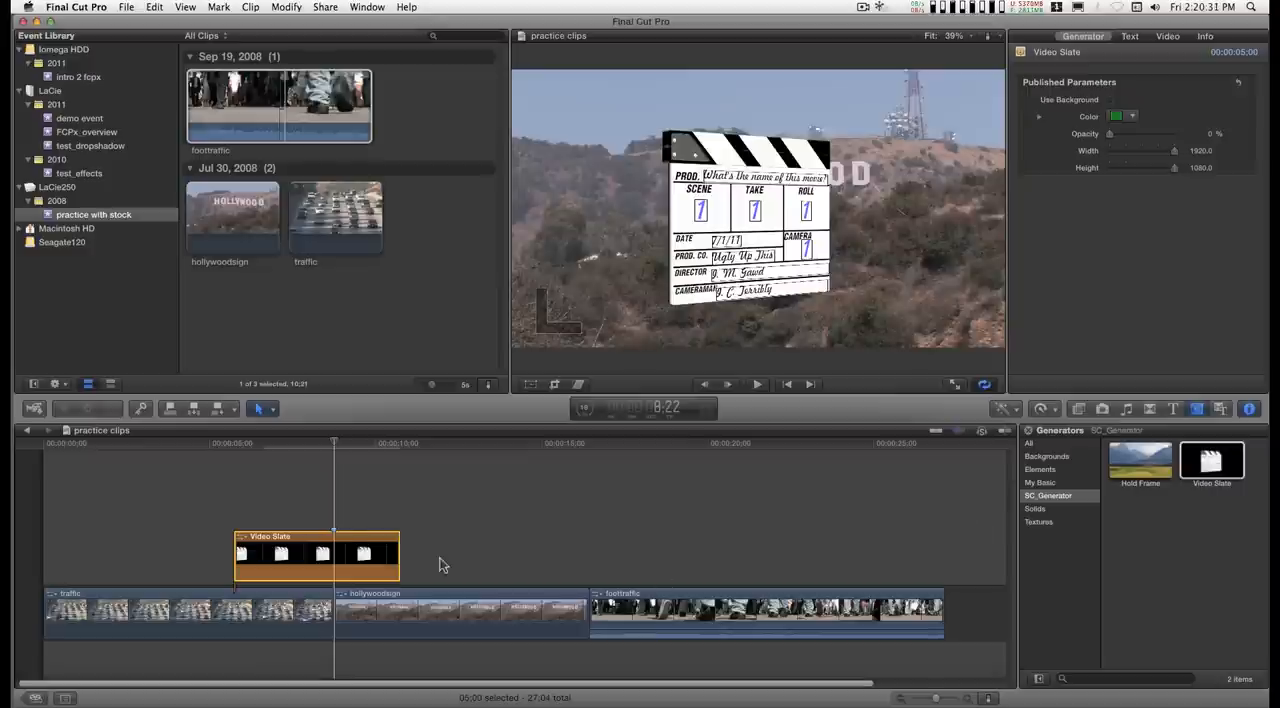
{"action": "mouse_move", "coordinate": [348, 542]}
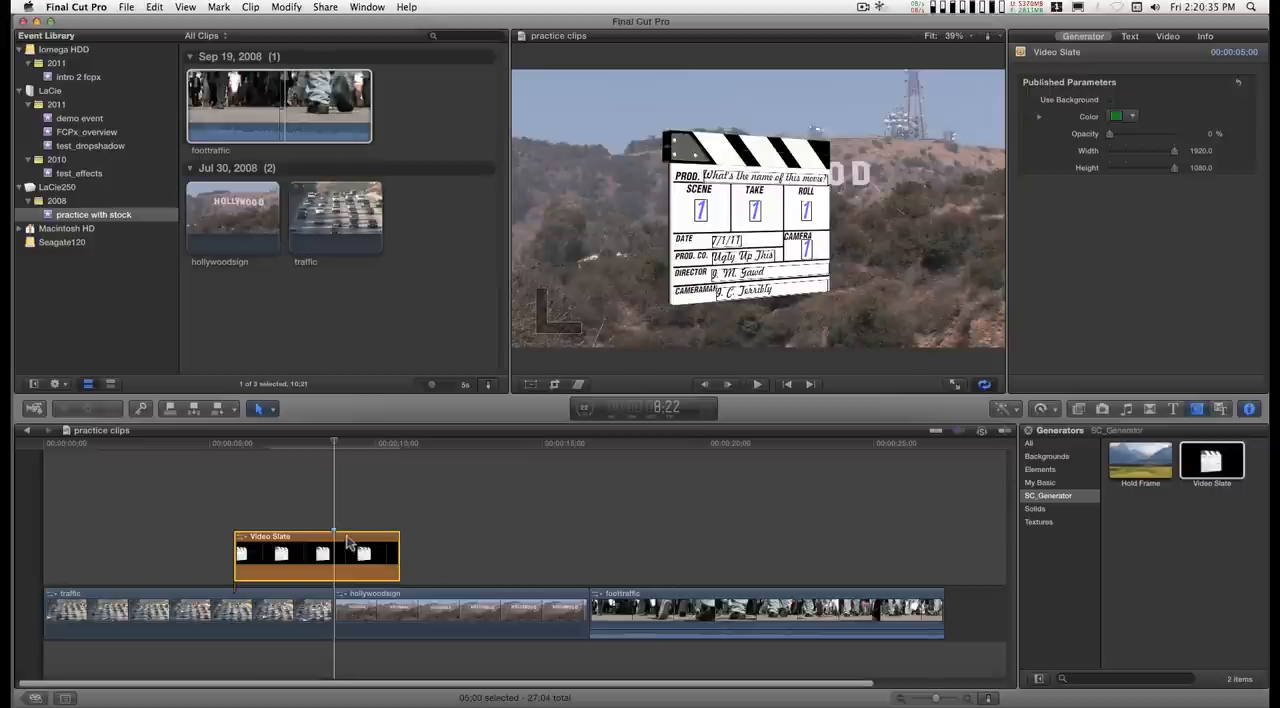
{"action": "mouse_move", "coordinate": [324, 488]}
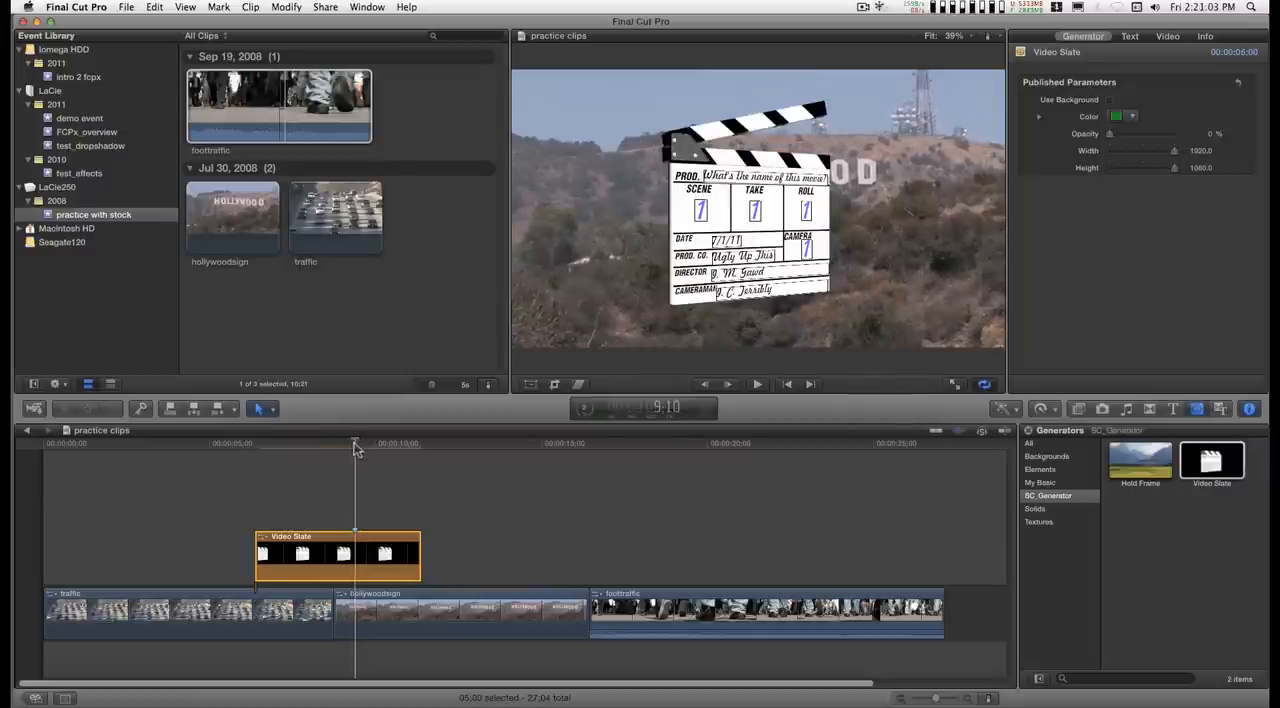
{"action": "mouse_move", "coordinate": [372, 544]}
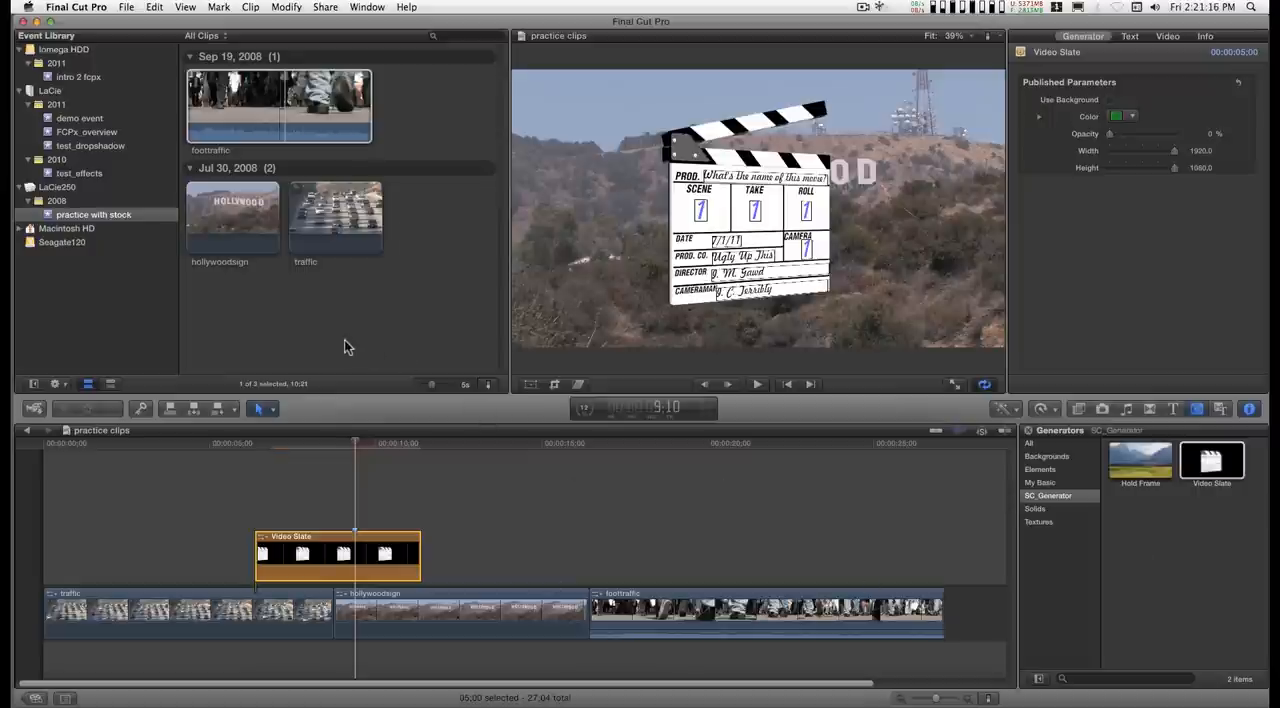
Start an Import Files dialog for the practice with stock event and go to the home folder
{"action": "right_click", "coordinate": [344, 348]}
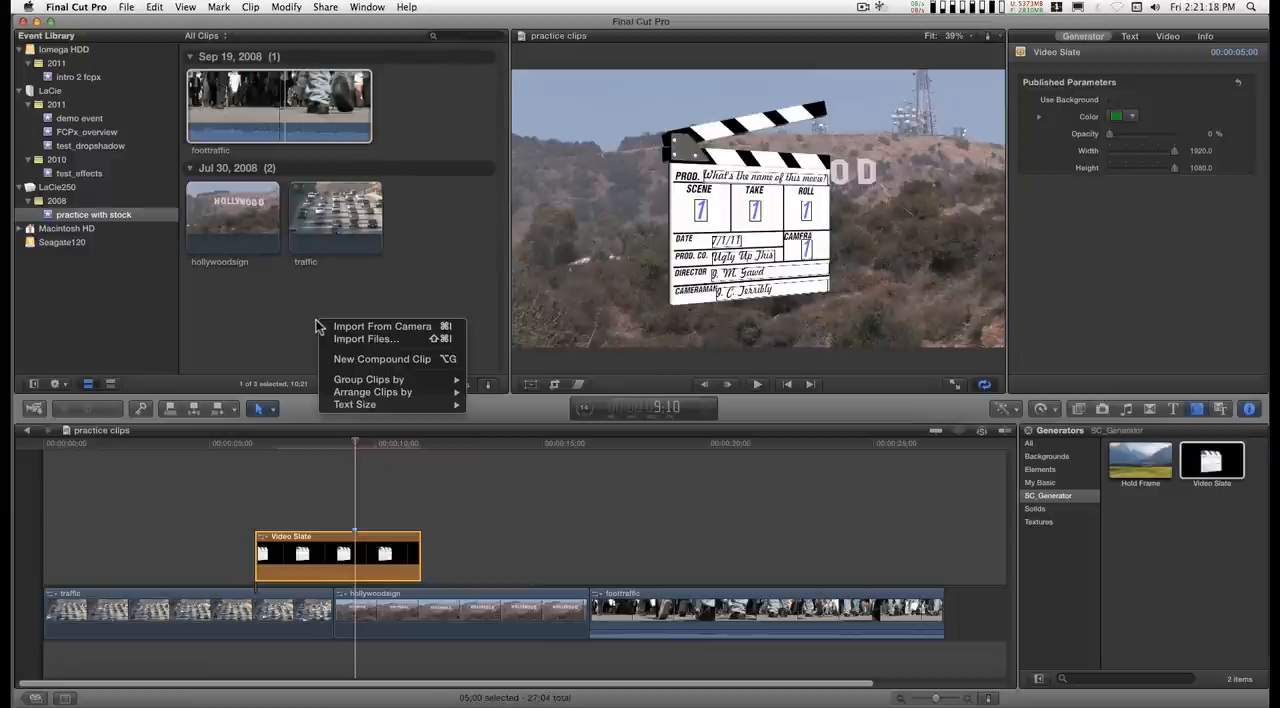
{"action": "mouse_move", "coordinate": [308, 320]}
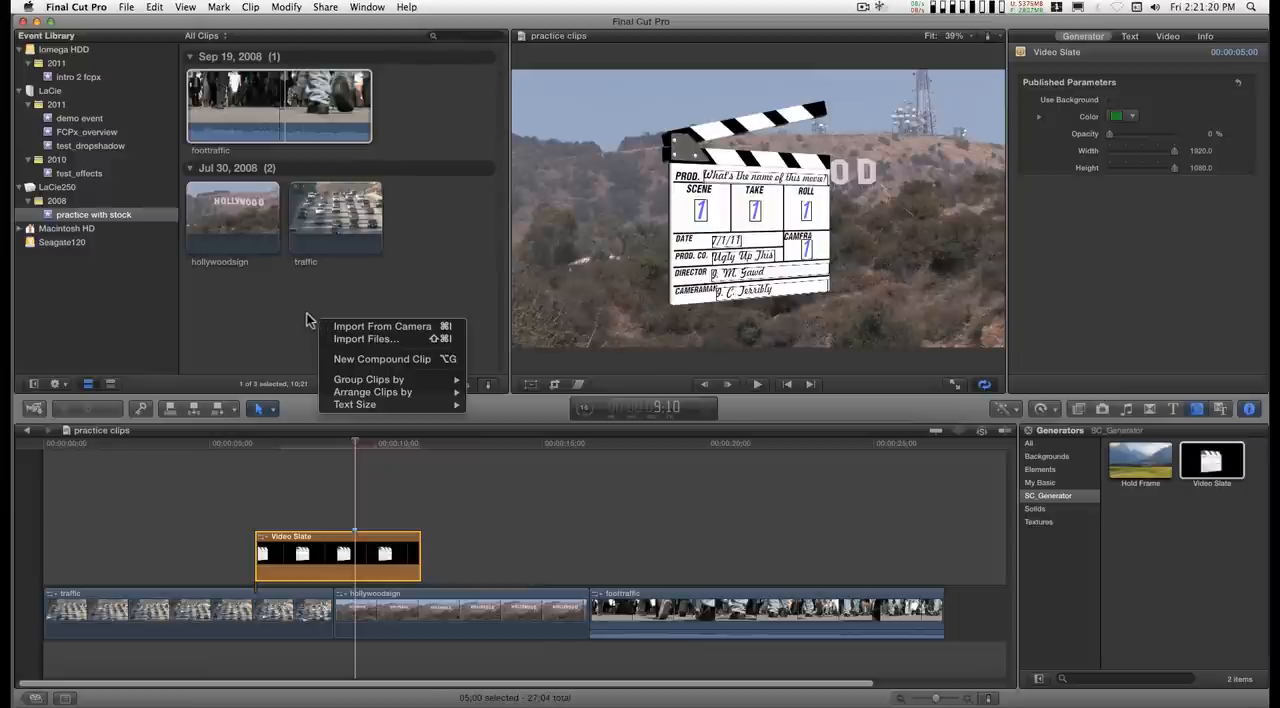
{"action": "mouse_move", "coordinate": [364, 338]}
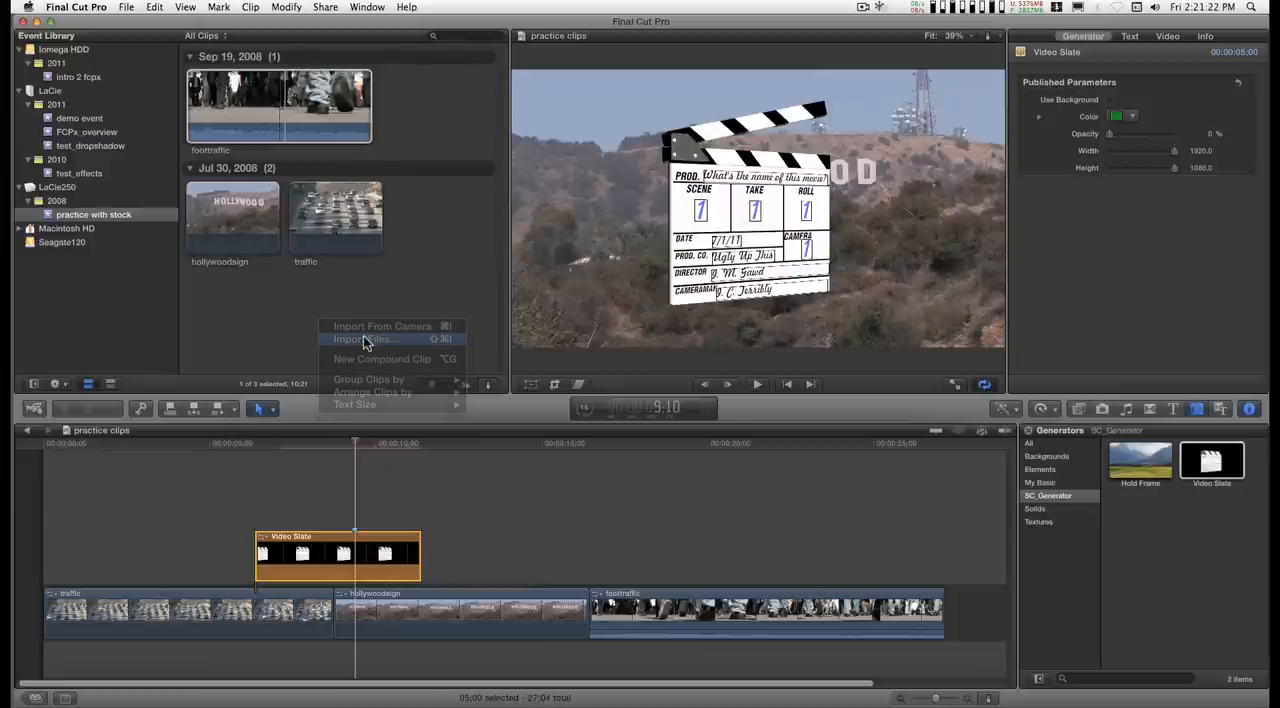
{"action": "left_click", "coordinate": [364, 338]}
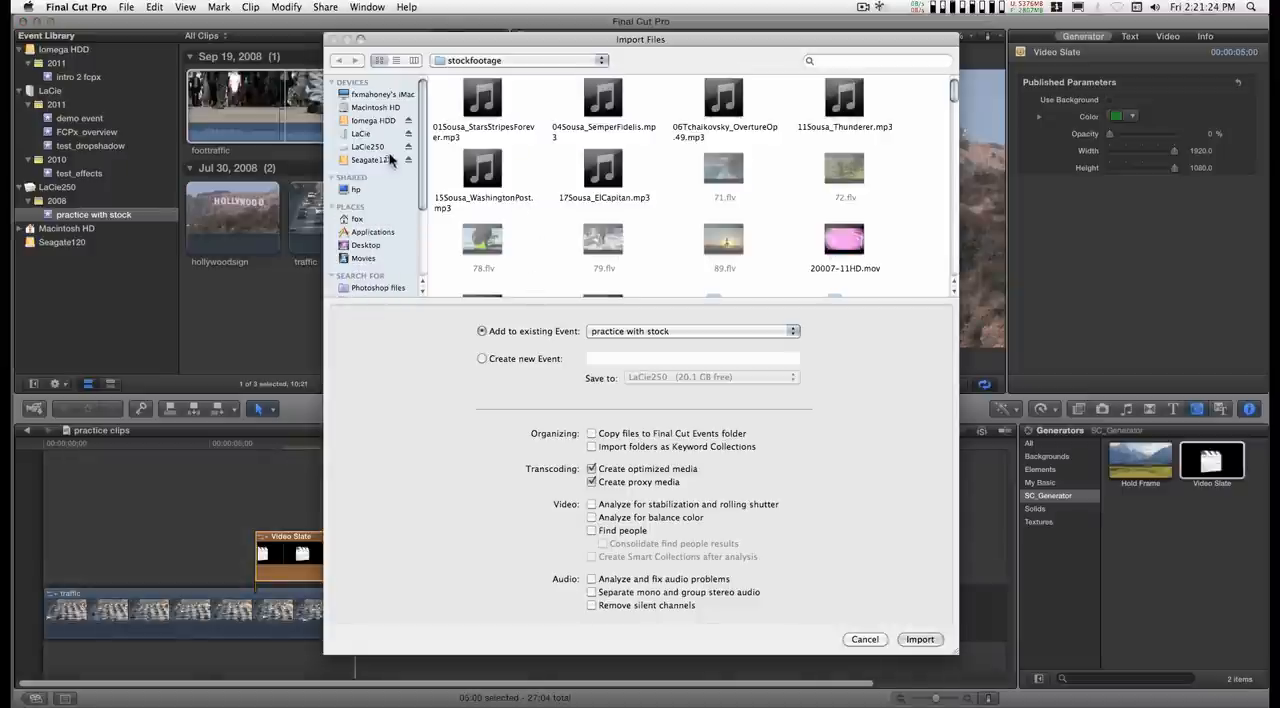
{"action": "left_click", "coordinate": [356, 220]}
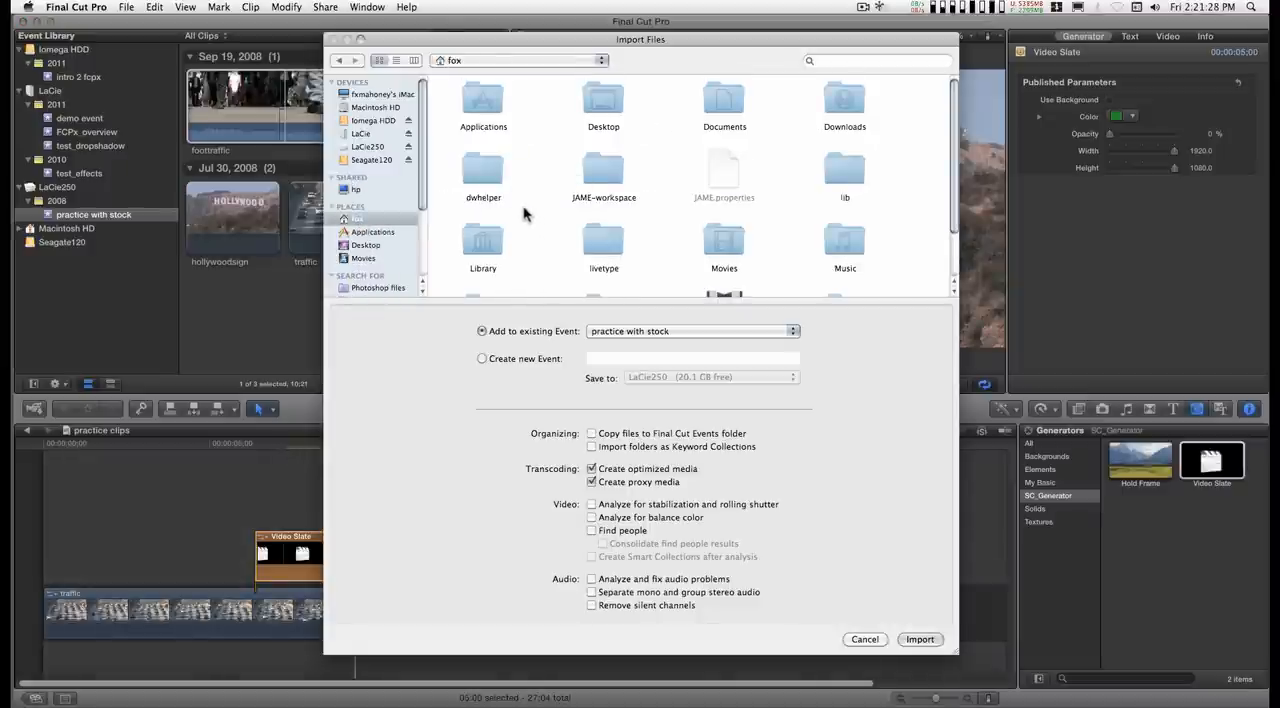
{"action": "scroll", "scroll_direction": "down", "scroll_amount": 3}
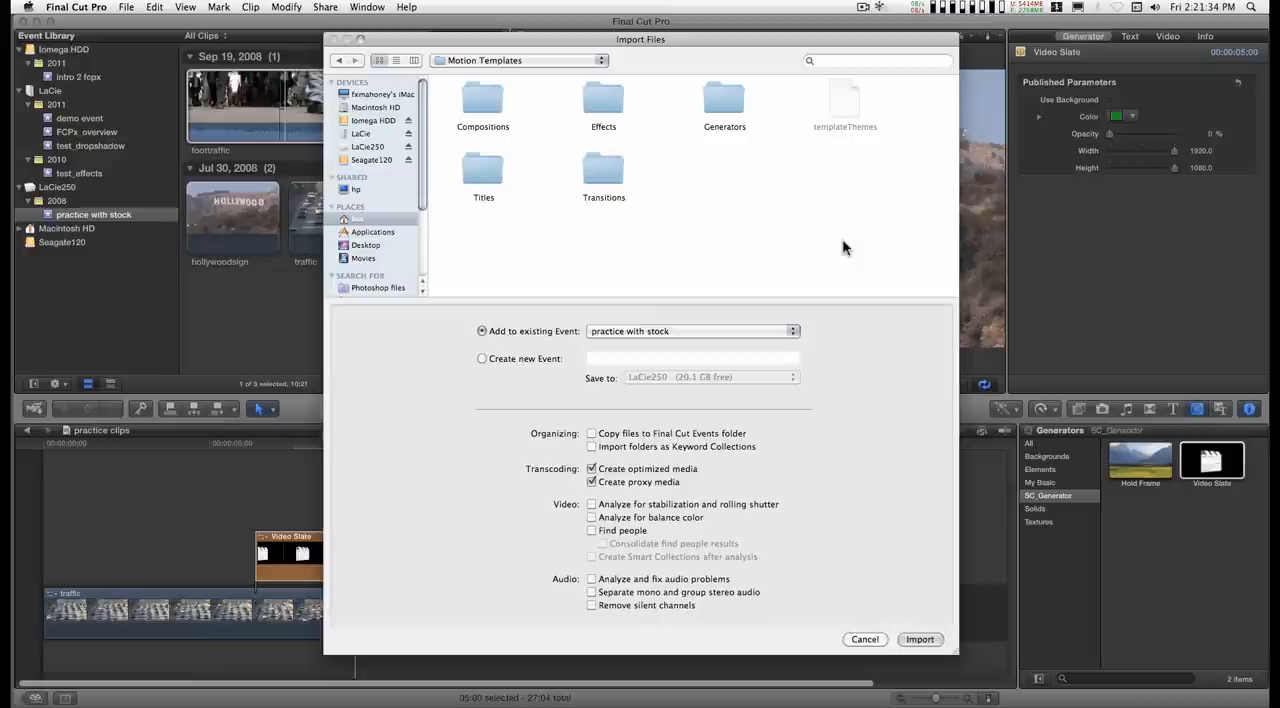
Navigate into Generators > SC_Generator > Media and import clapper.aif into the event
{"action": "double_click", "coordinate": [724, 108]}
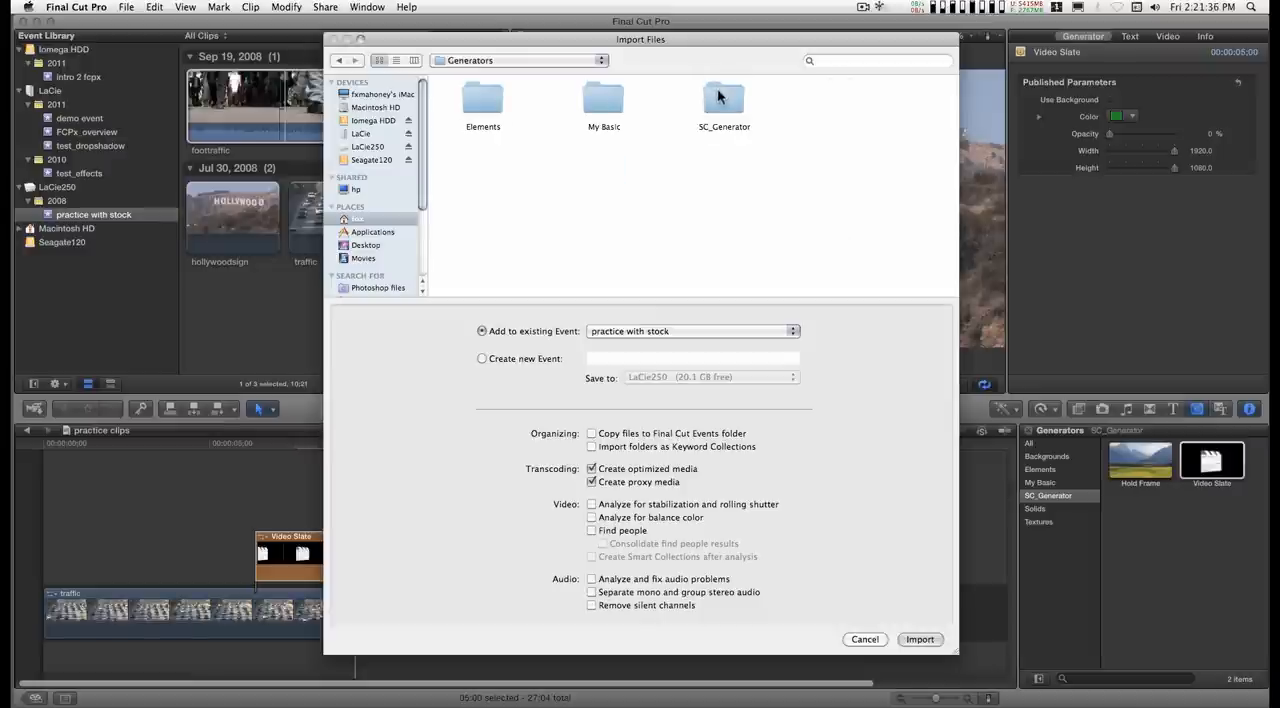
{"action": "double_click", "coordinate": [724, 100]}
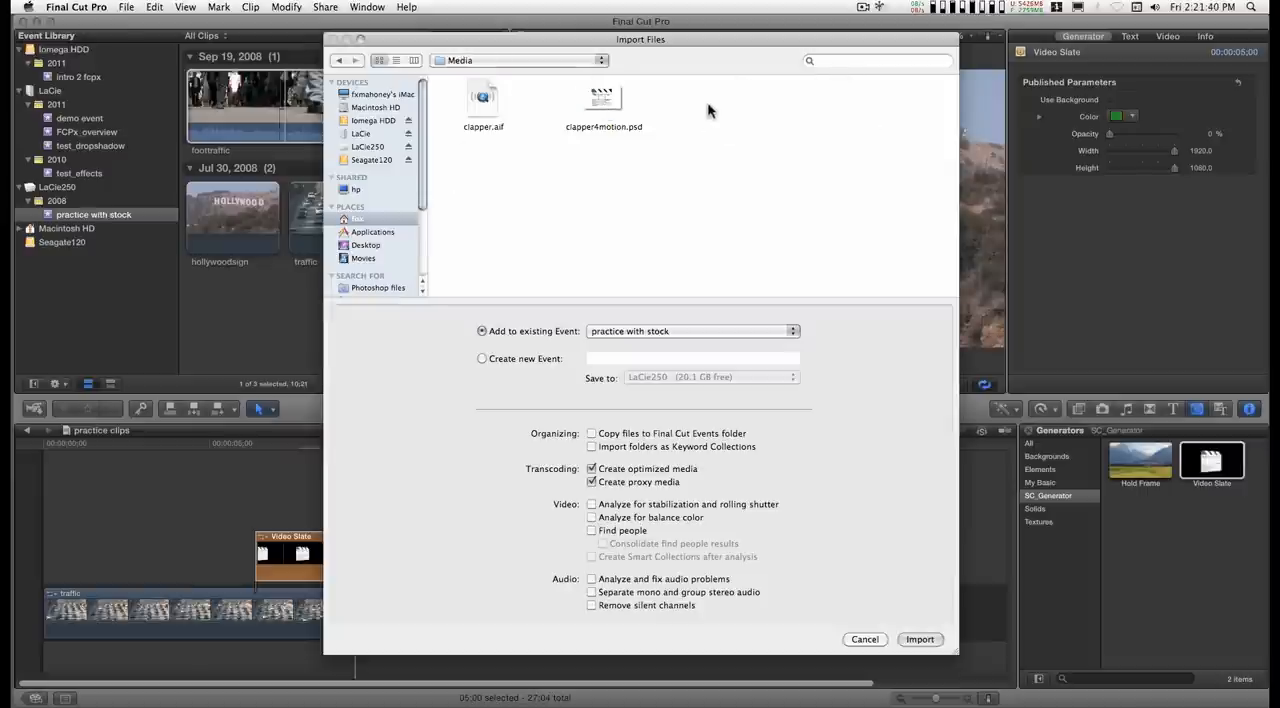
{"action": "left_click", "coordinate": [484, 100]}
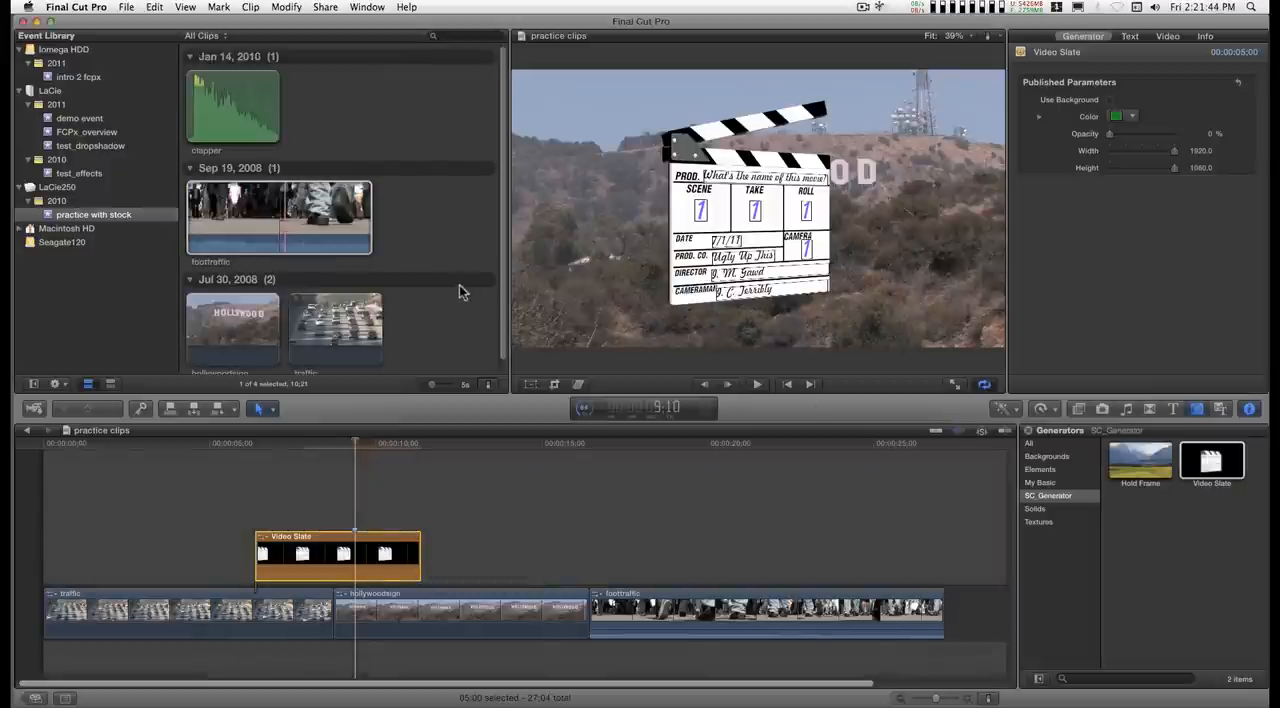
Connect the clapper clip above the Video Slate and slide it to sync with the slate's clap
{"action": "left_click", "coordinate": [232, 104]}
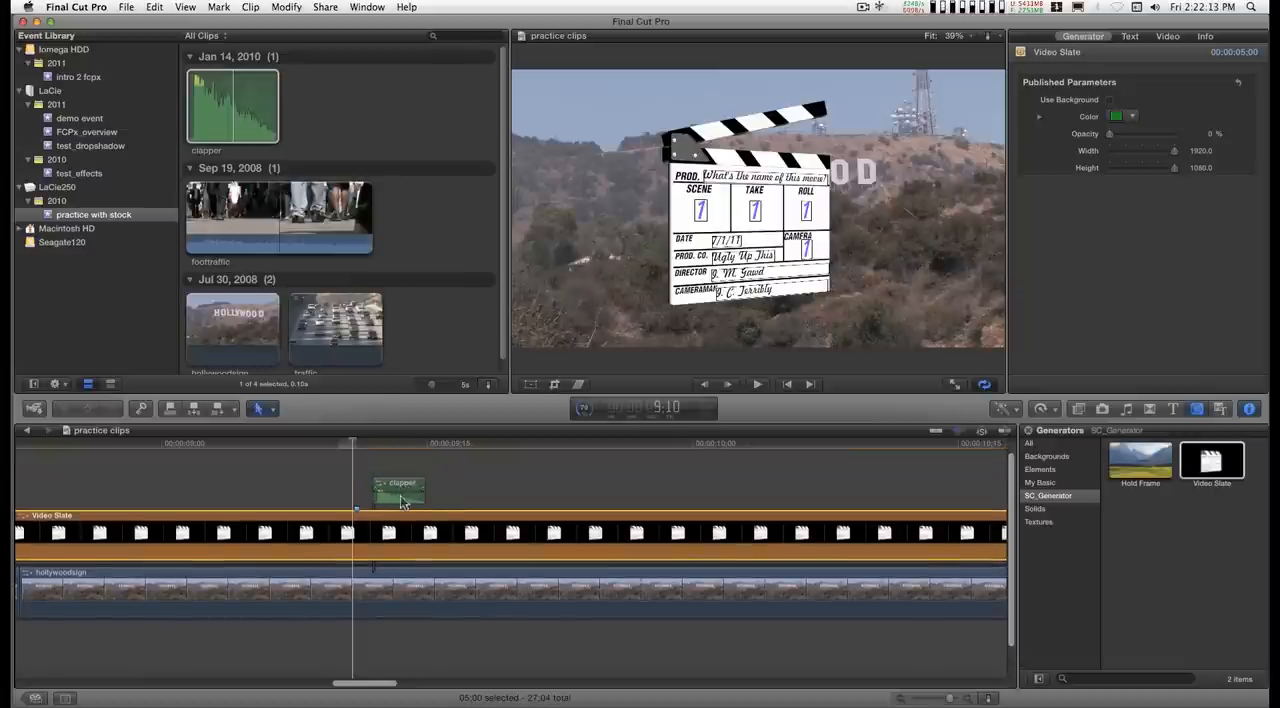
{"action": "left_click_drag", "start_coordinate": [398, 490], "coordinate": [384, 490]}
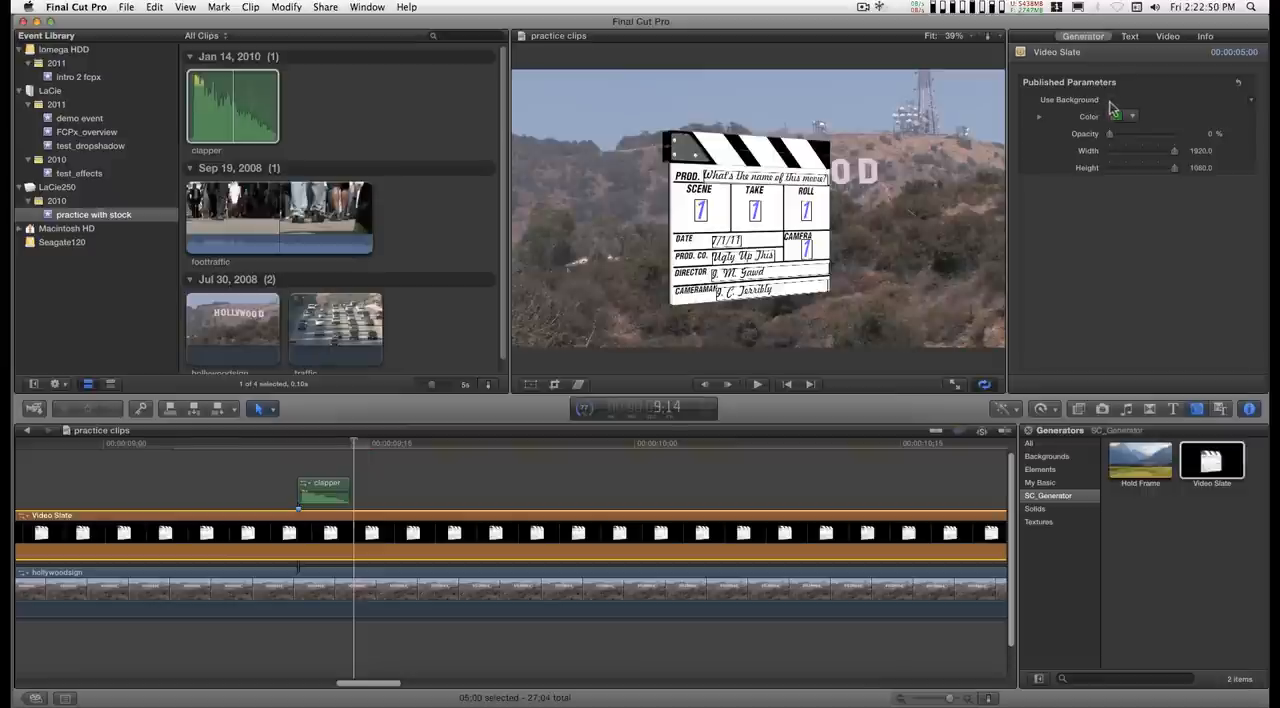
Enable Use Background with full opacity and shrink it into a narrow green band behind the slate
{"action": "left_click", "coordinate": [1110, 98]}
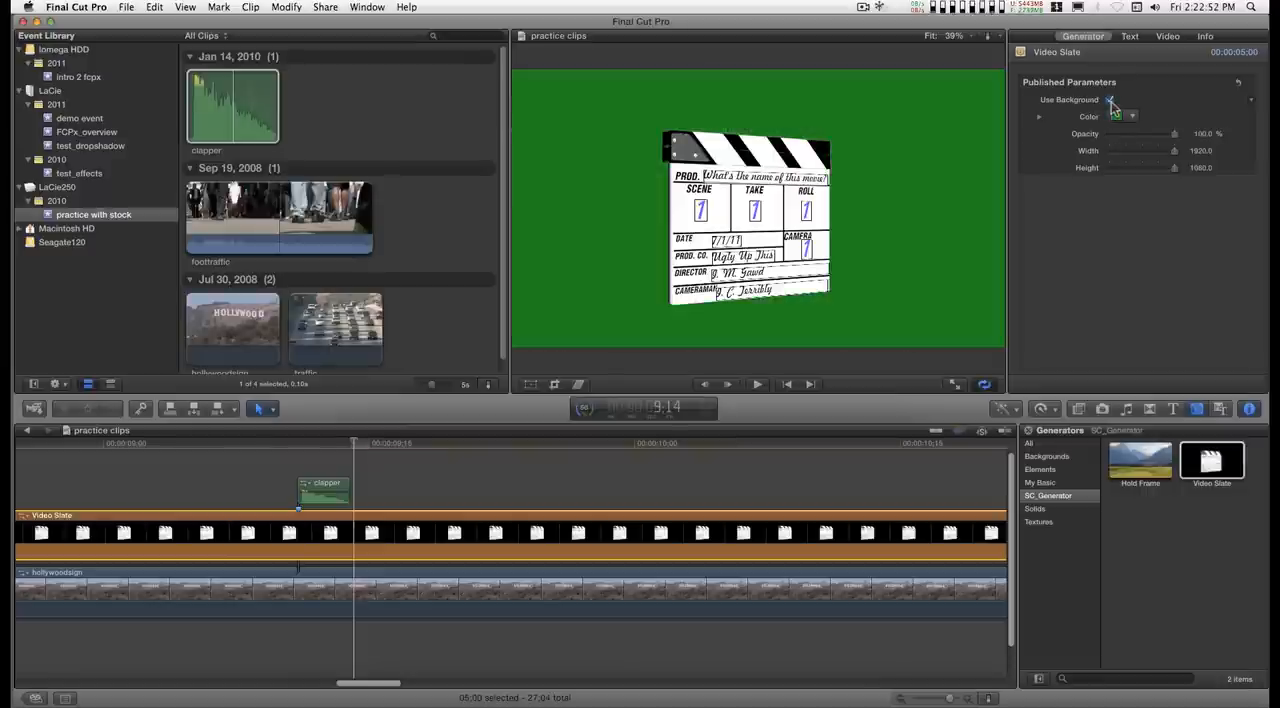
{"action": "left_click", "coordinate": [1110, 98]}
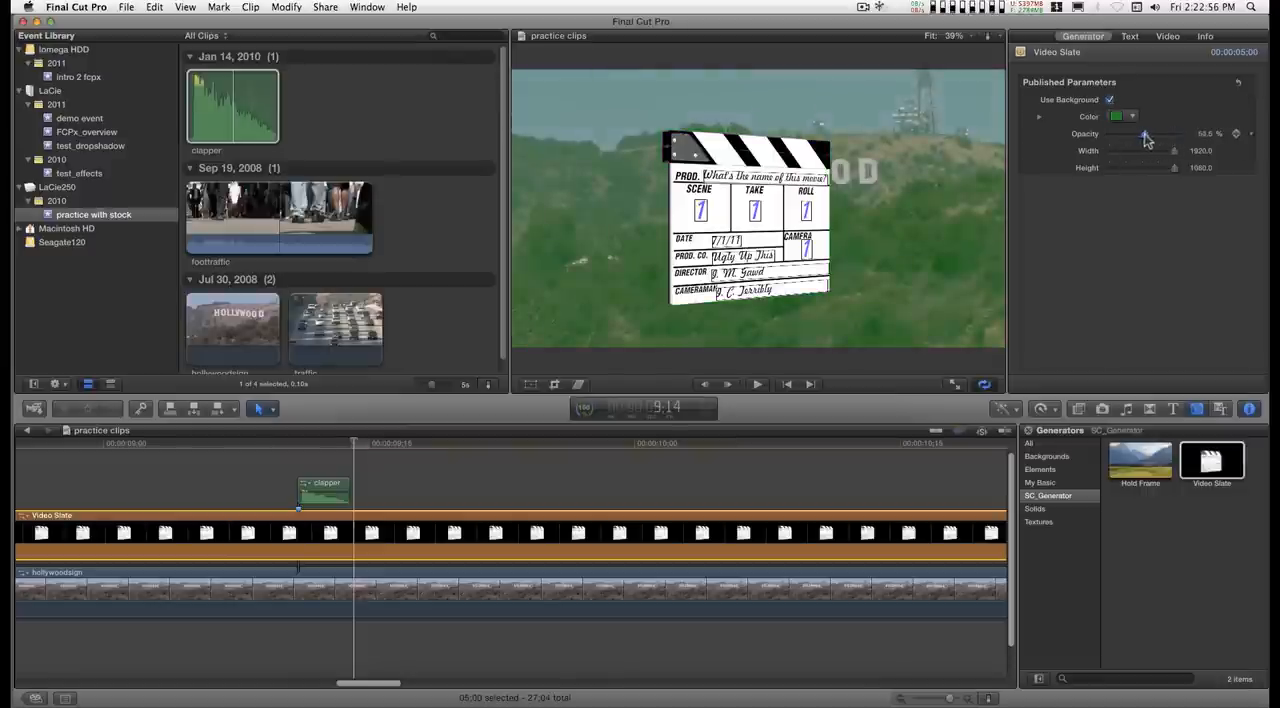
{"action": "left_click_drag", "start_coordinate": [1176, 150], "coordinate": [1164, 150]}
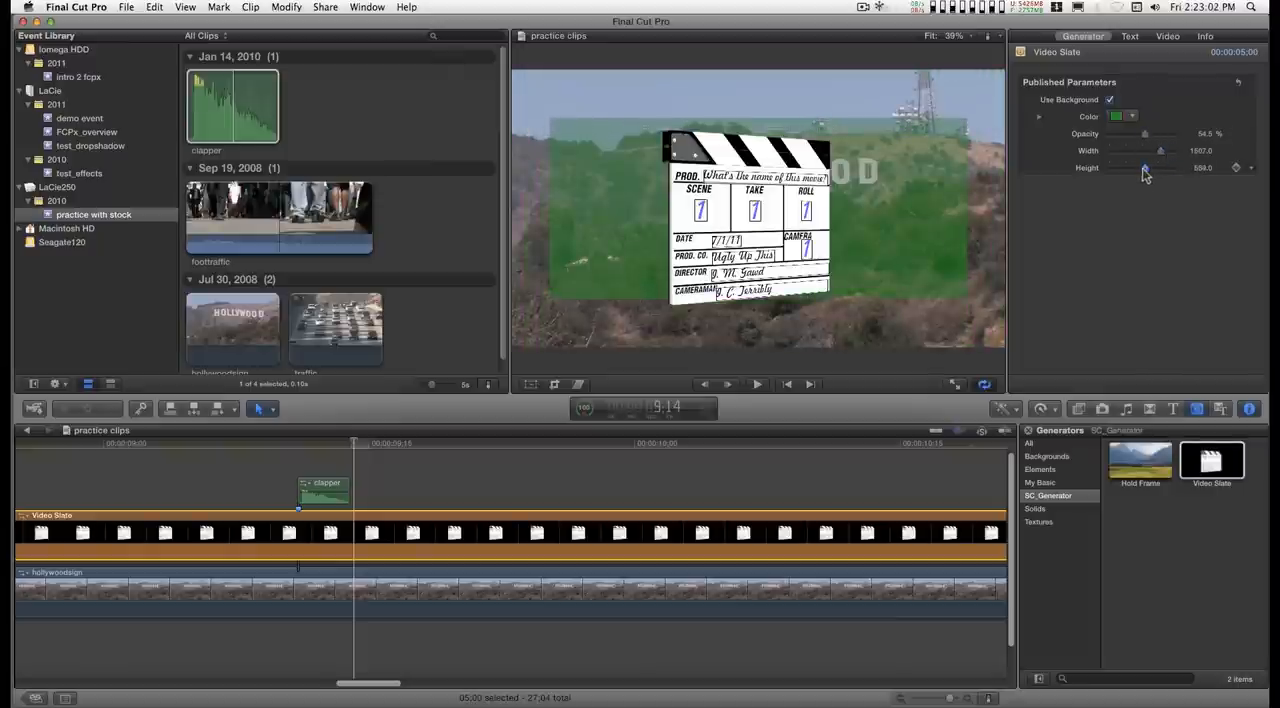
{"action": "left_click_drag", "start_coordinate": [1144, 168], "coordinate": [1128, 168]}
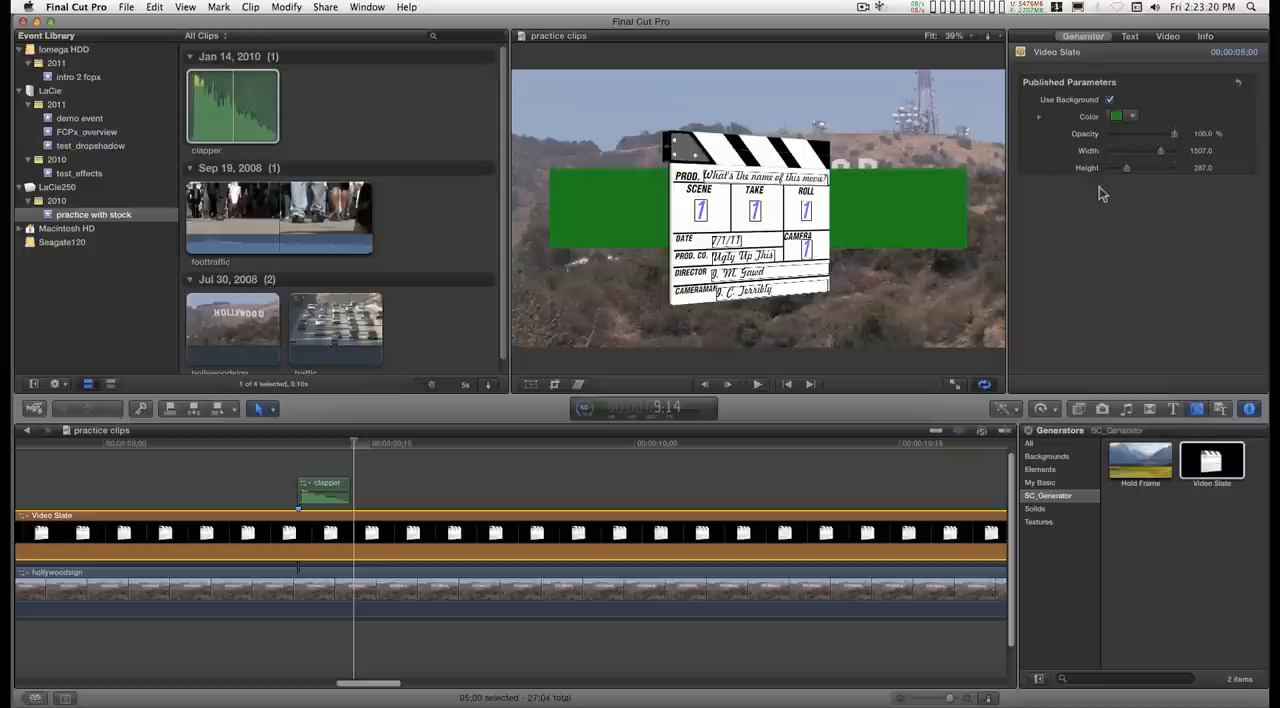
{"action": "mouse_move", "coordinate": [296, 448]}
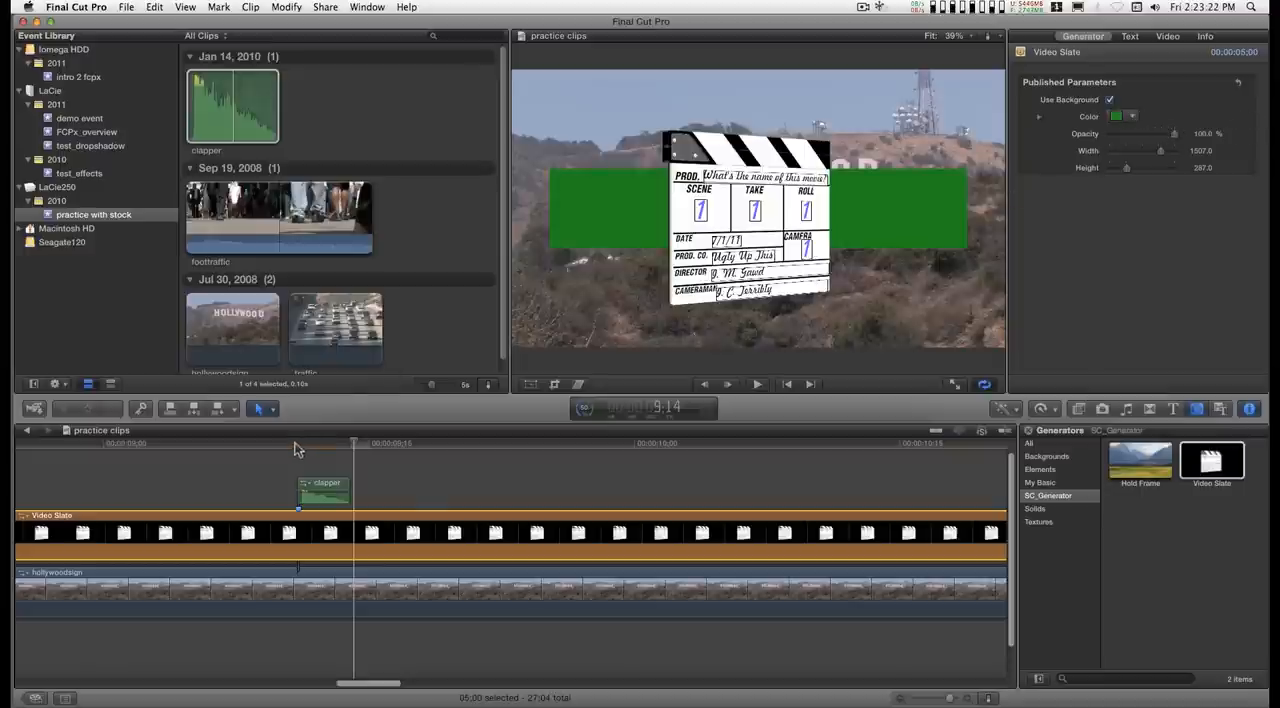
{"action": "left_click", "coordinate": [756, 384]}
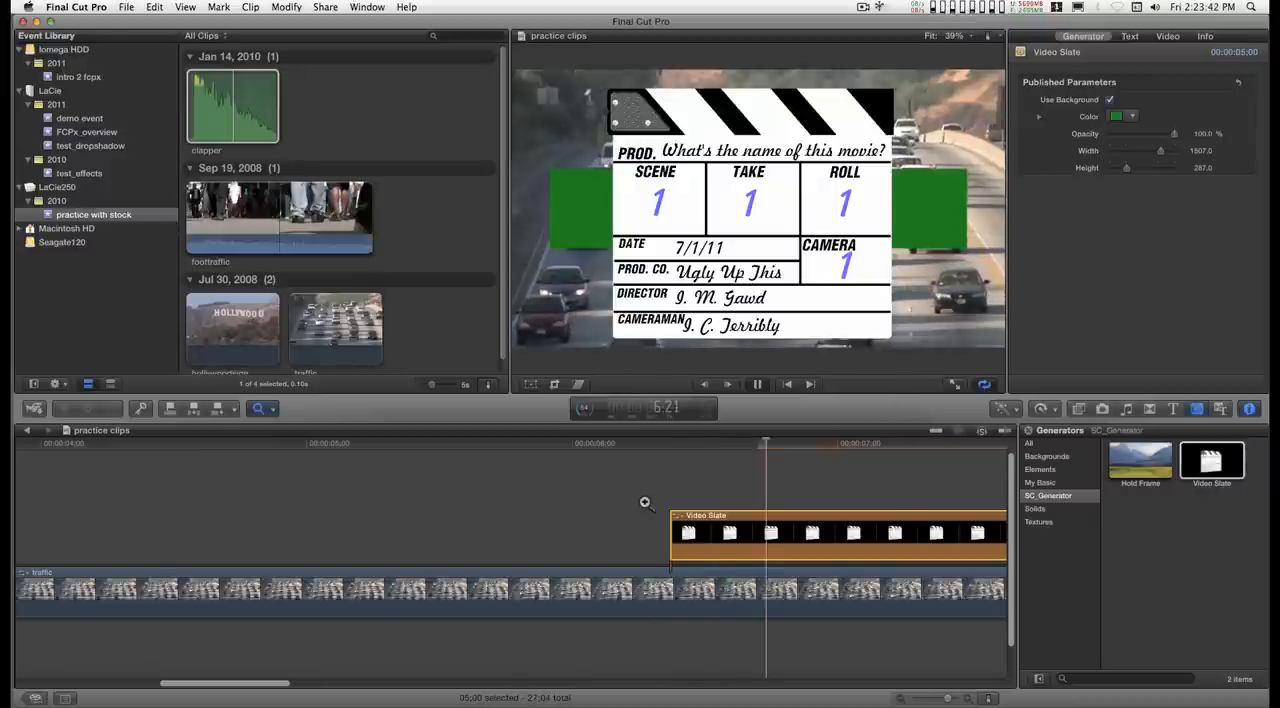
Title the slate 'demo video slate' with scene 4, take 1a, roll 2, and play it back from the start
{"action": "left_click", "coordinate": [756, 384]}
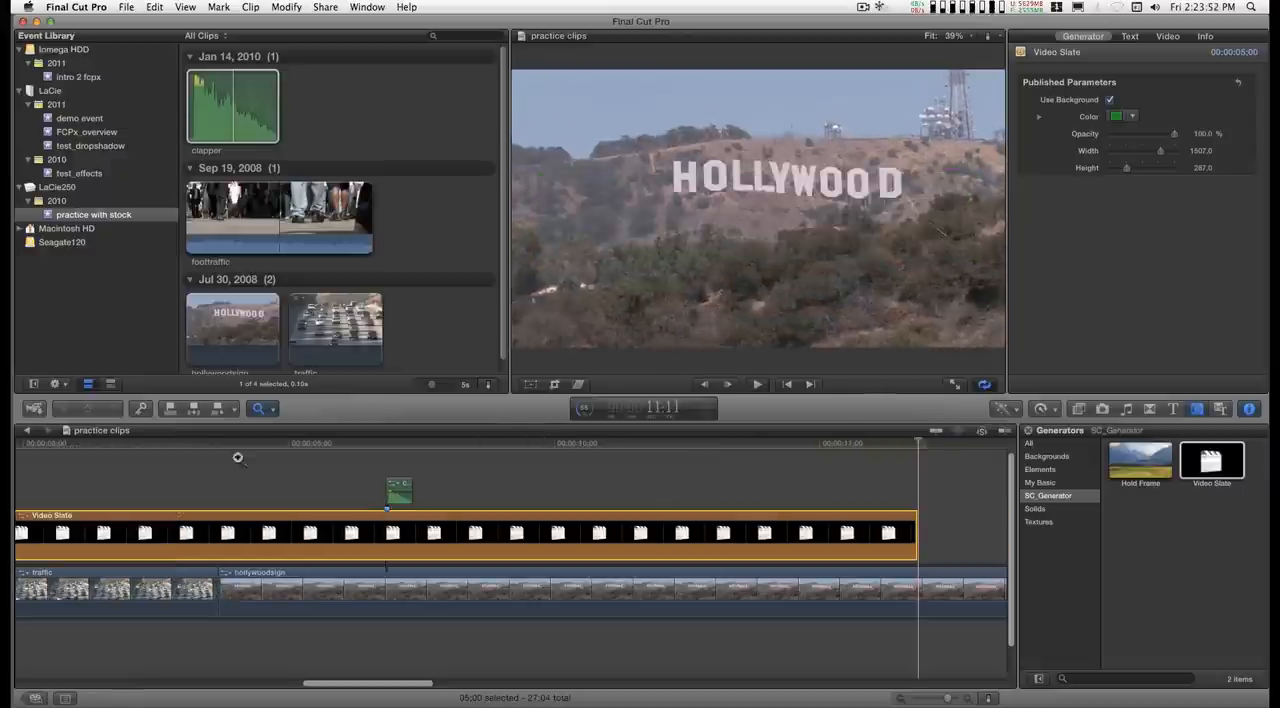
{"action": "mouse_move", "coordinate": [732, 456]}
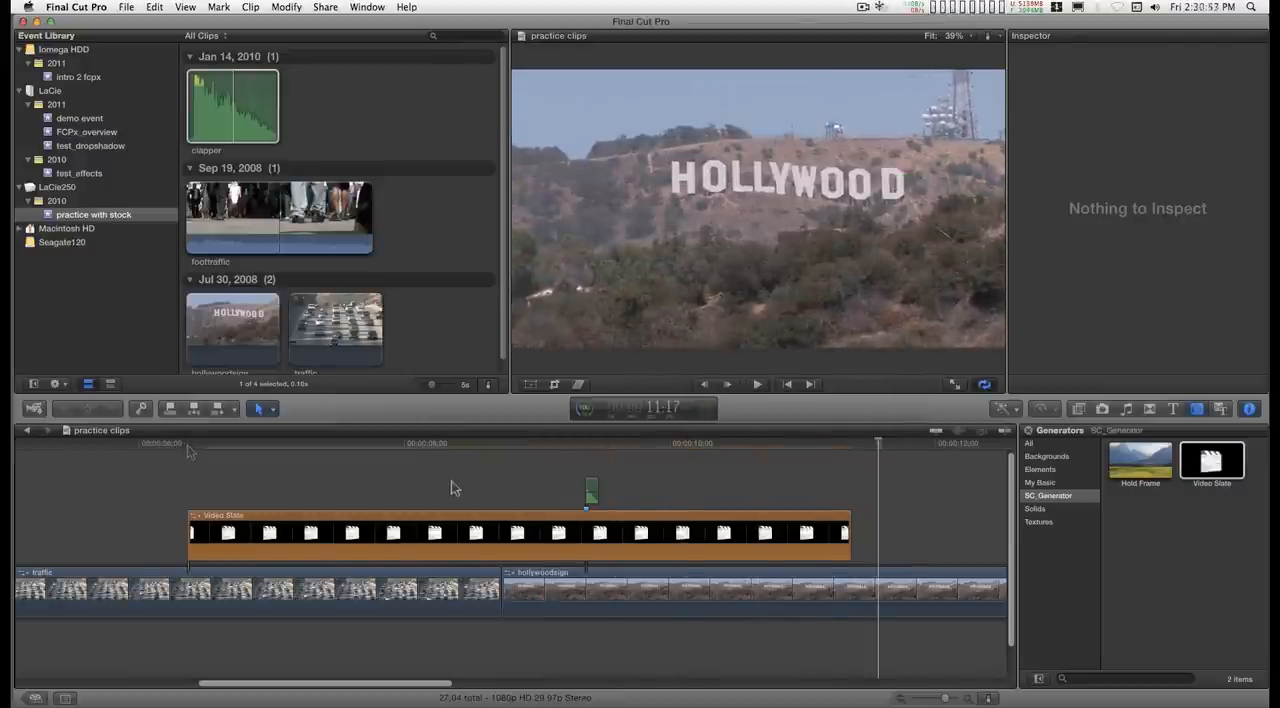
{"action": "left_click", "coordinate": [156, 444]}
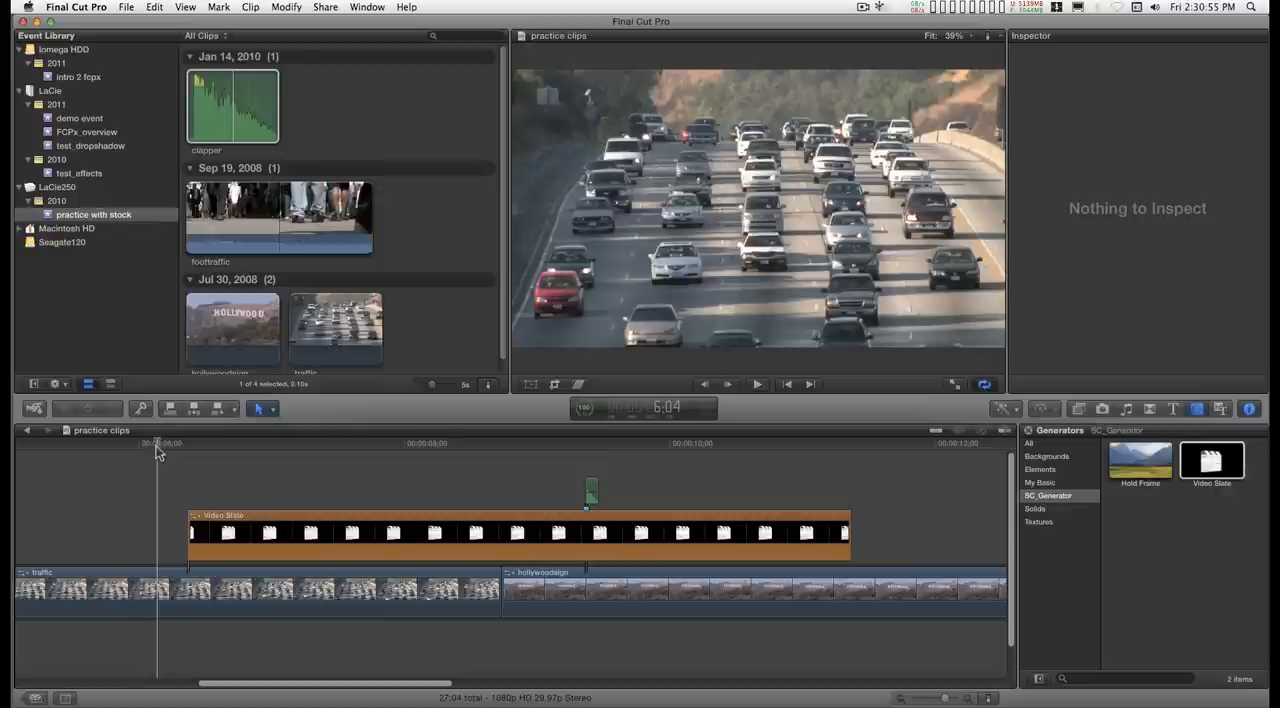
{"action": "left_click", "coordinate": [756, 384]}
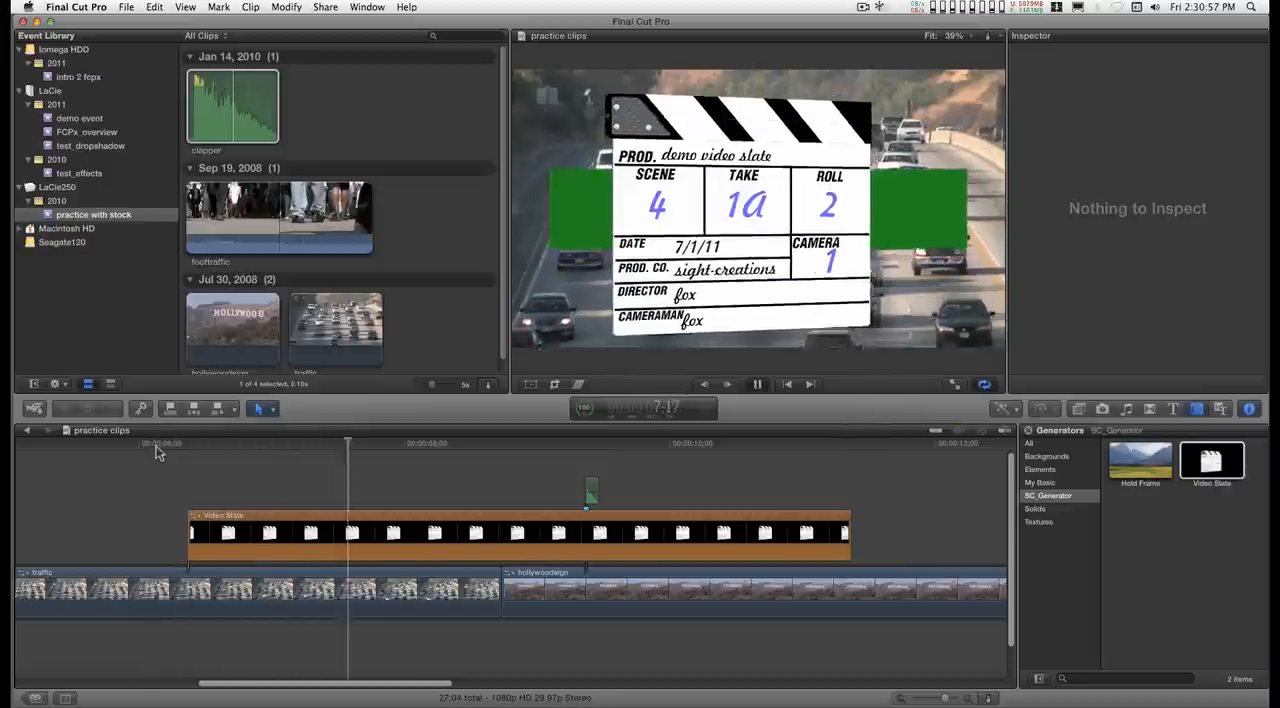
{"action": "left_click", "coordinate": [728, 384]}
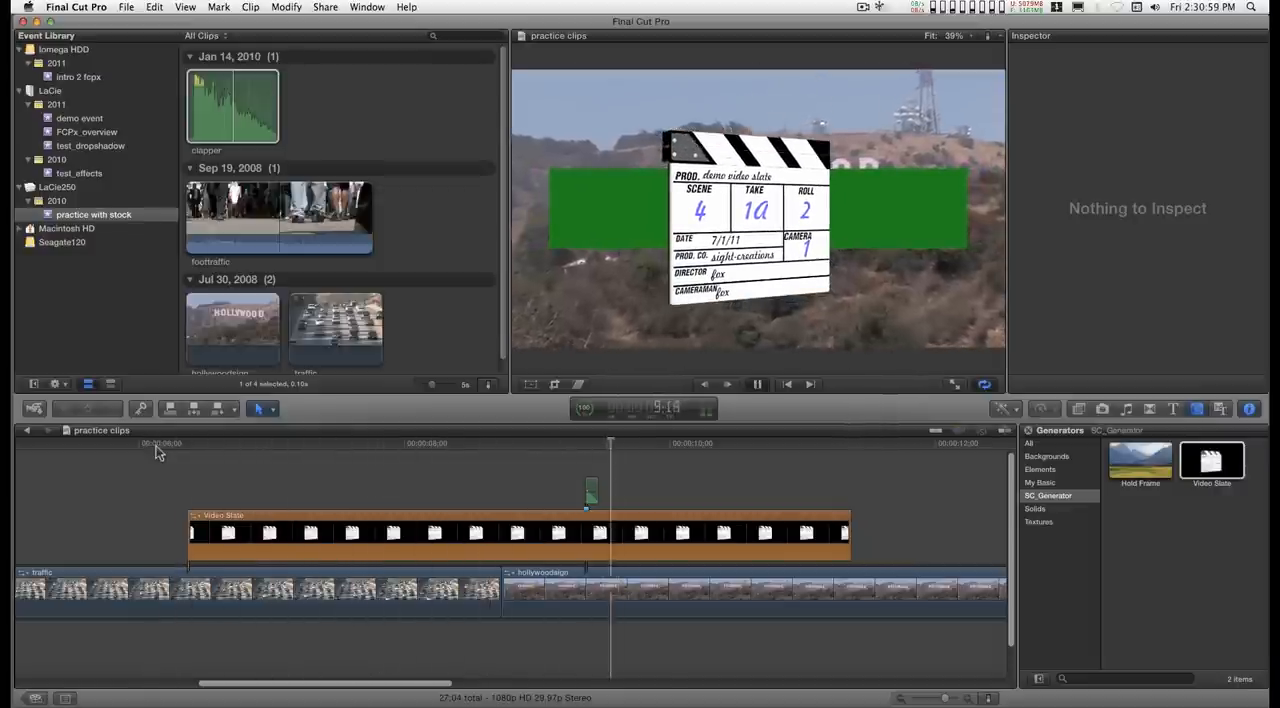